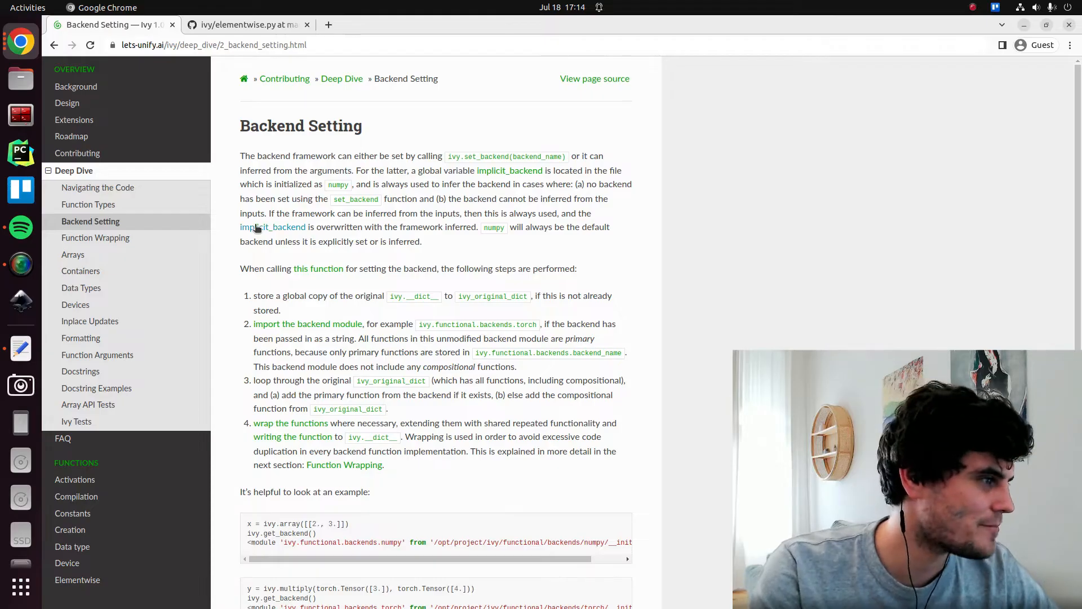
Step: Read the Backend Setting introduction, marking ivy.set_backend and the framework-inference sentence
scroll("down", 3)
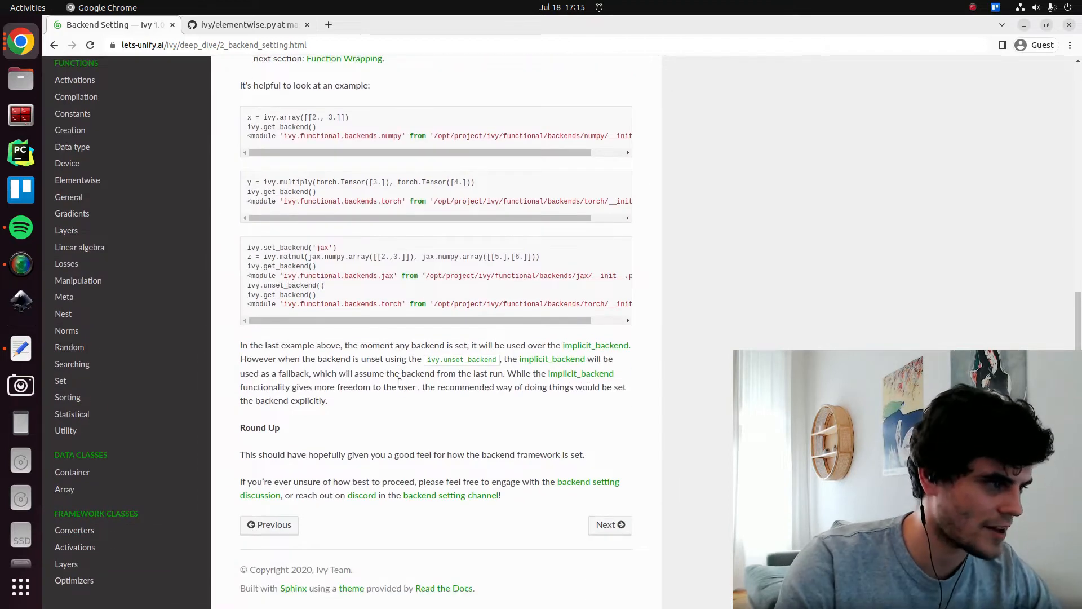
scroll("up", 3)
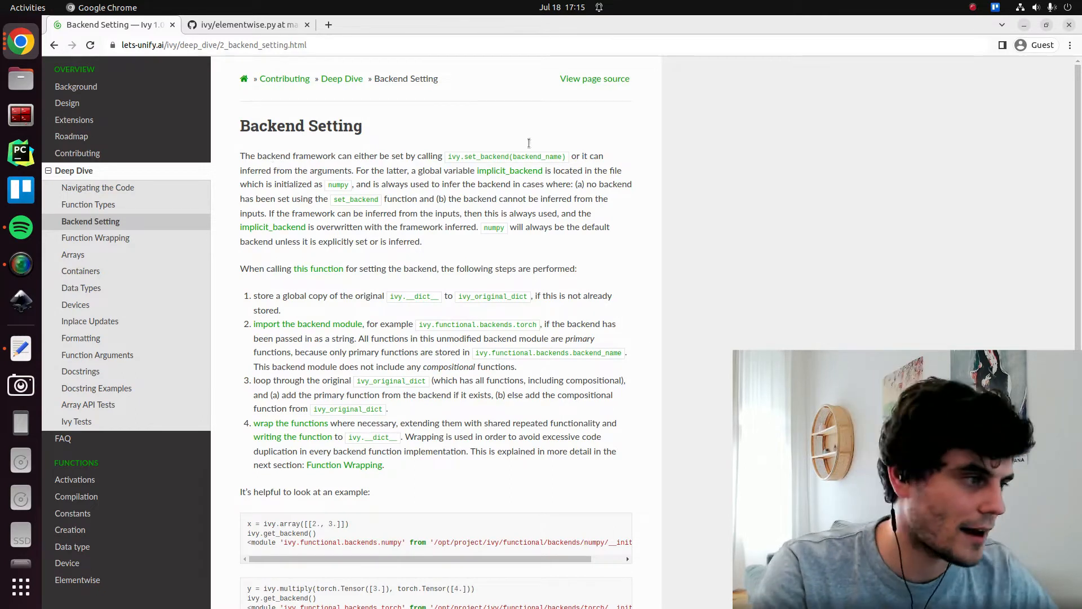
double_click(504, 156)
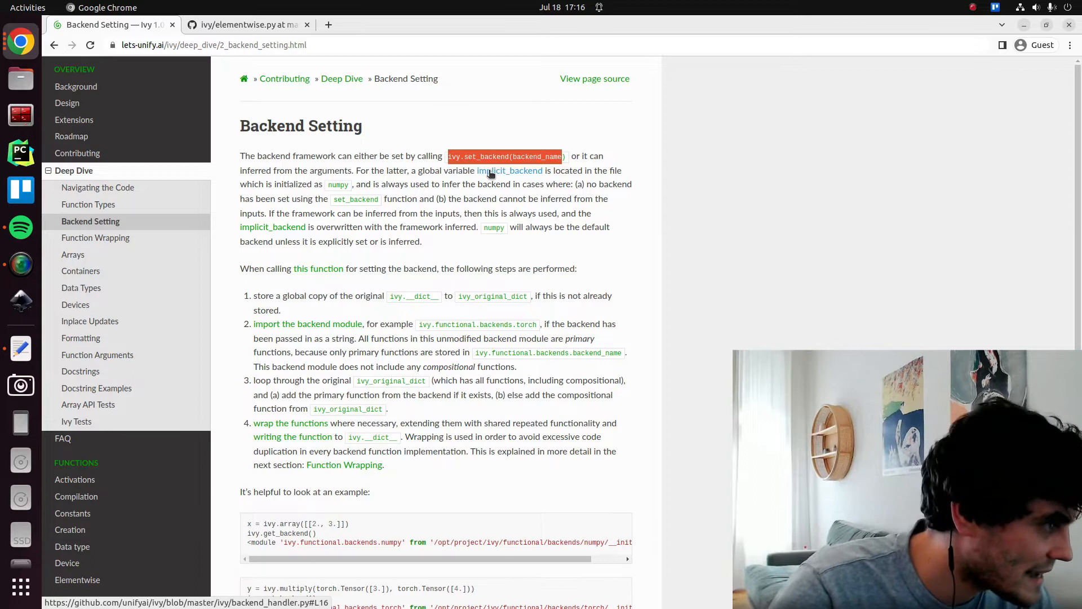
mouse_move(390, 238)
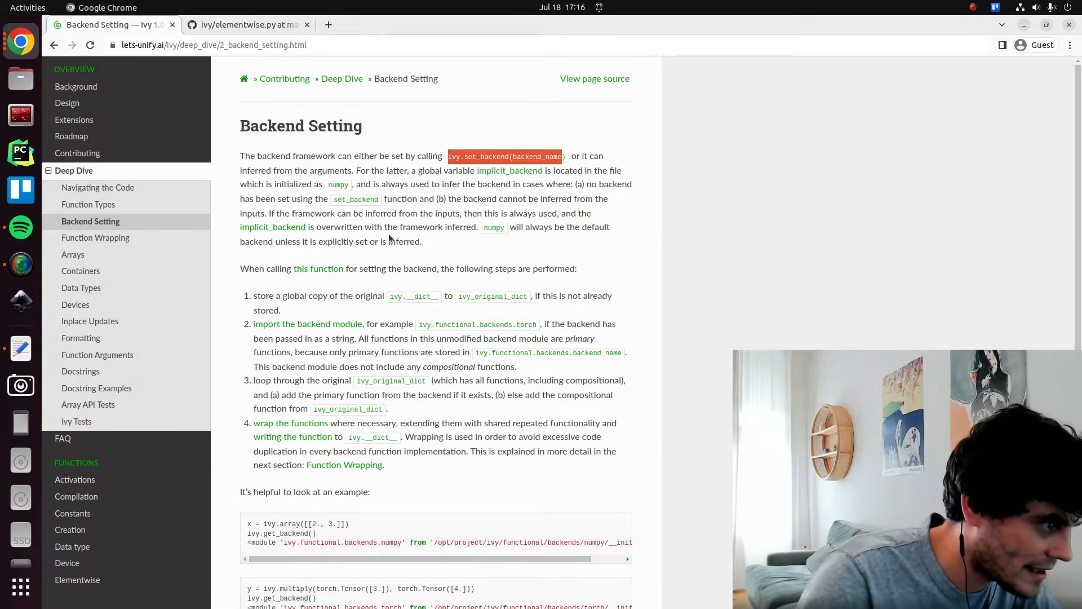
scroll("down", 3)
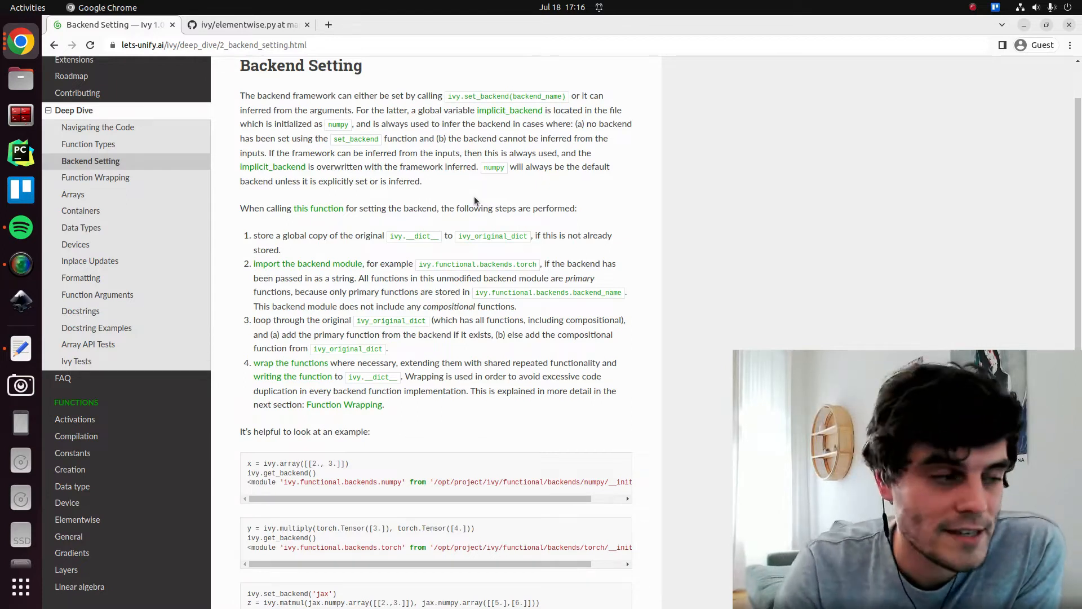
mouse_move(510, 110)
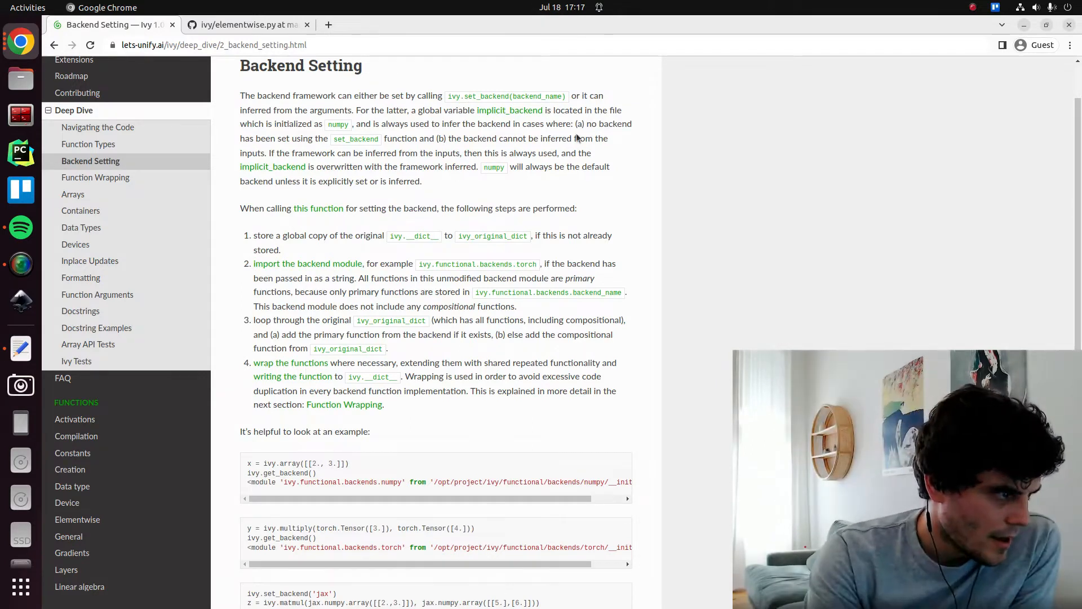
left_click_drag(439, 138, 479, 138)
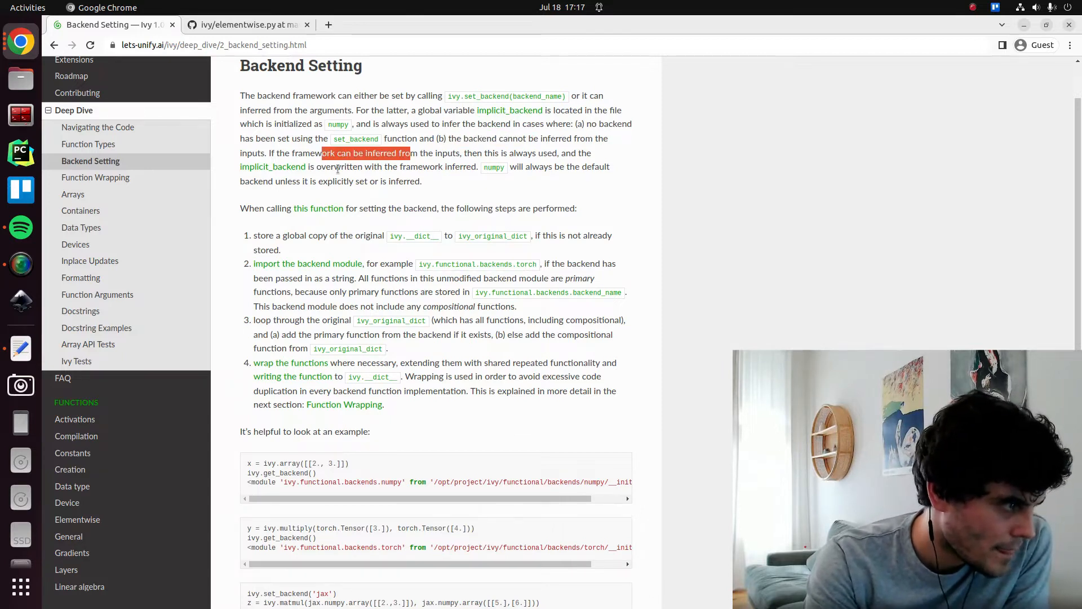
Step: Follow the 'this function' link to view set_backend on GitHub, then return to the docs
left_click(297, 181)
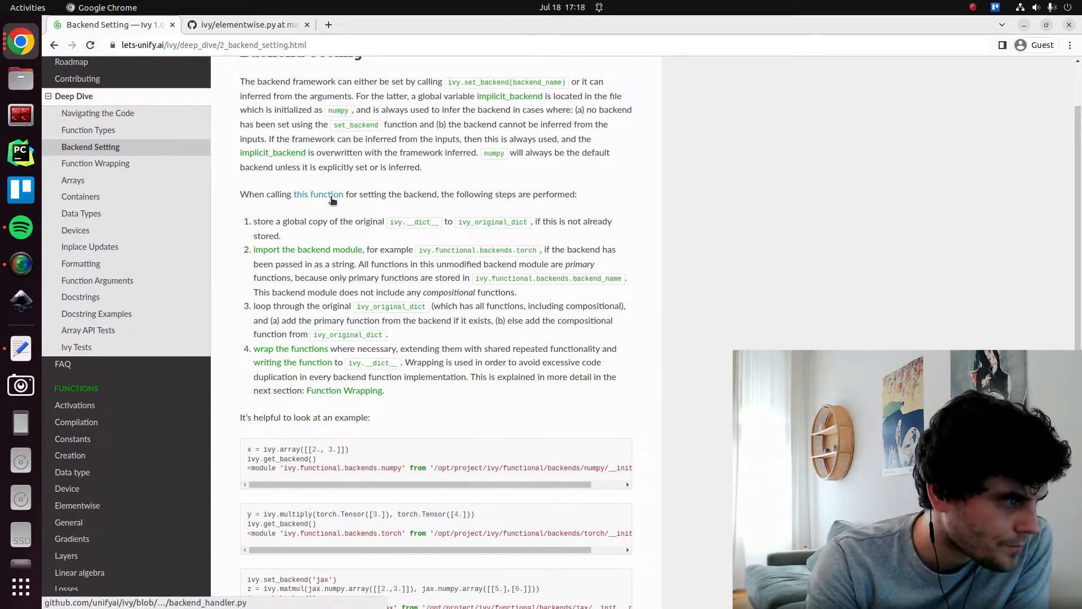
scroll("down", 3)
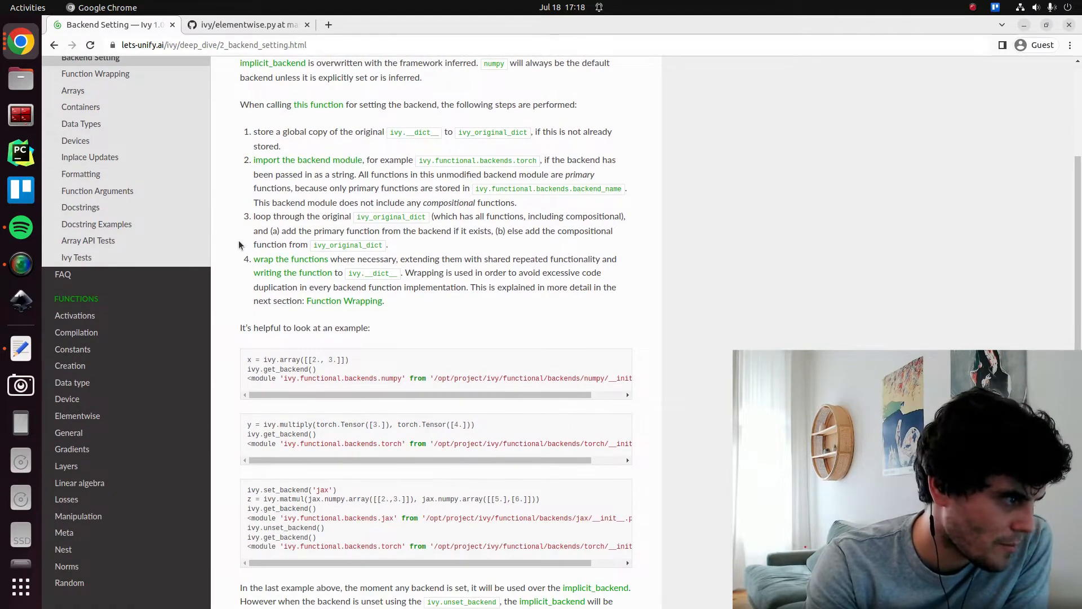
scroll("down", 3)
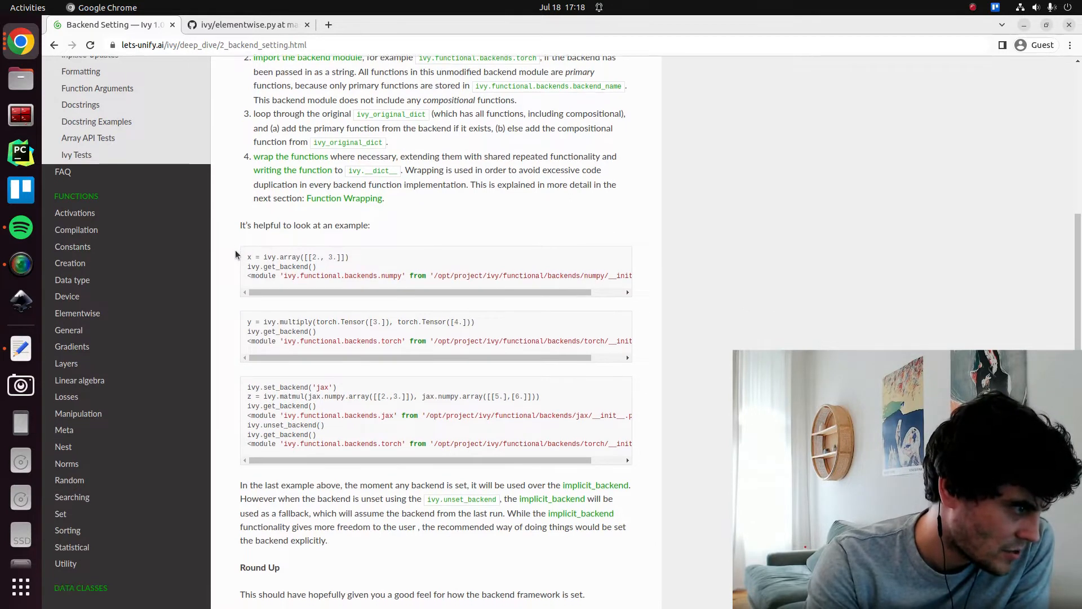
scroll("up", 3)
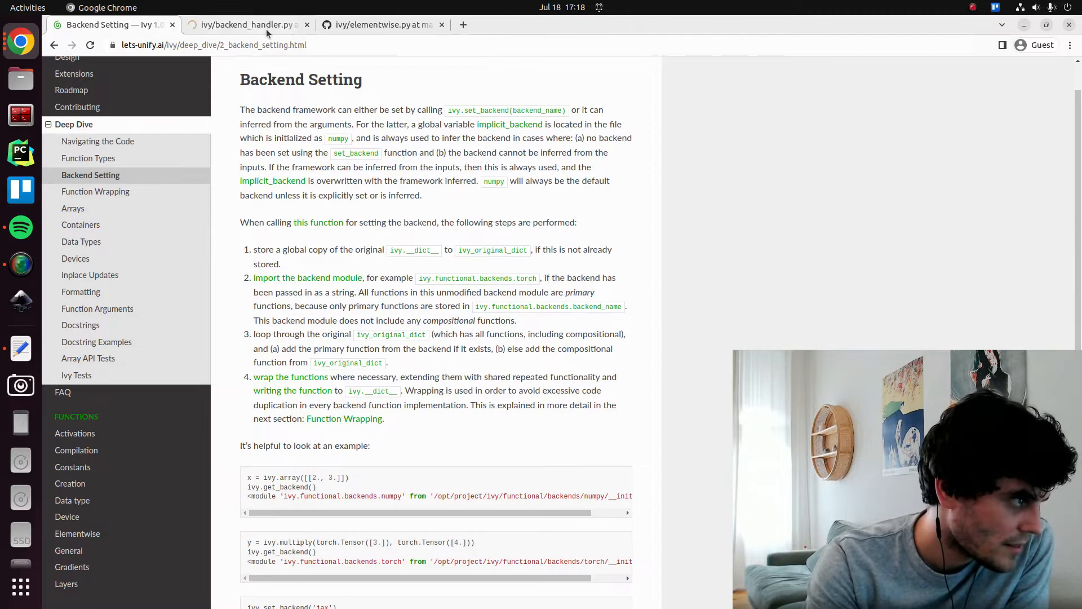
left_click(246, 24)
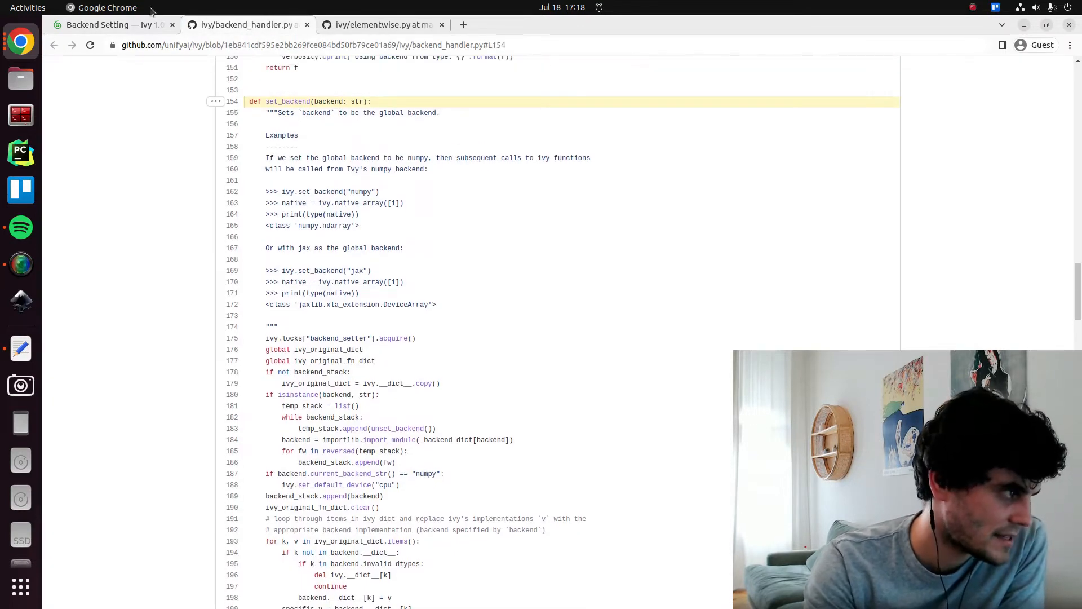
left_click(111, 25)
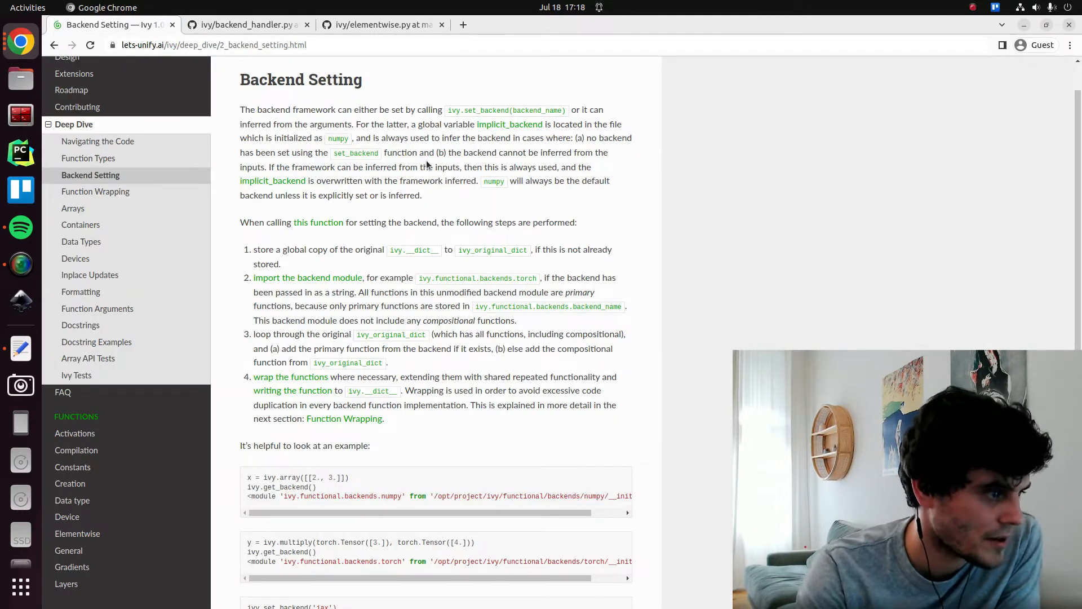
mouse_move(326, 265)
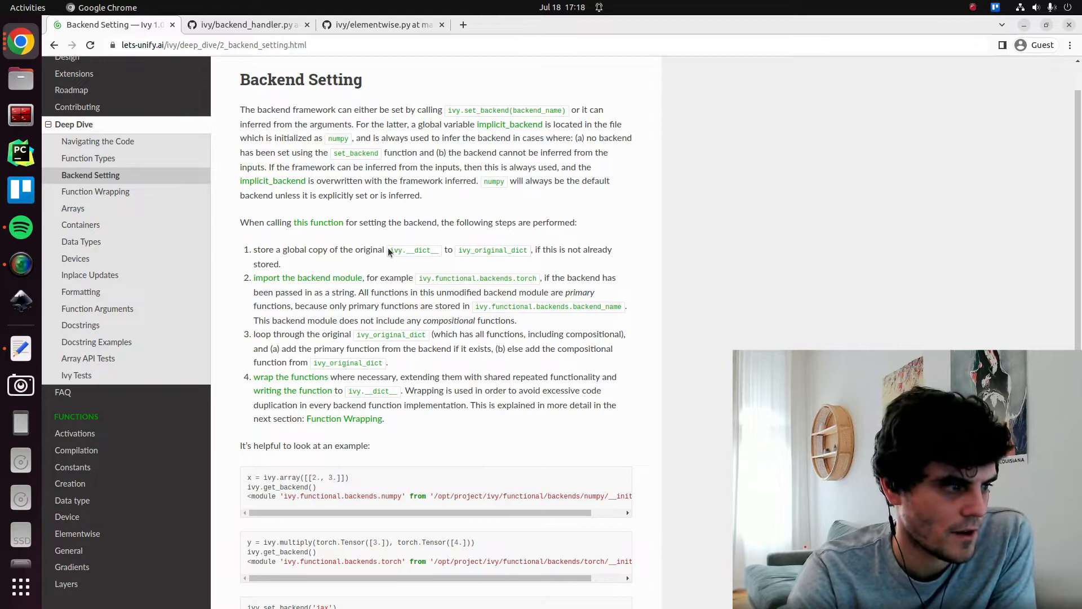
Step: Mark ivy.__dict__ in step one, close the duplicate source tab, and revisit set_backend
double_click(413, 250)
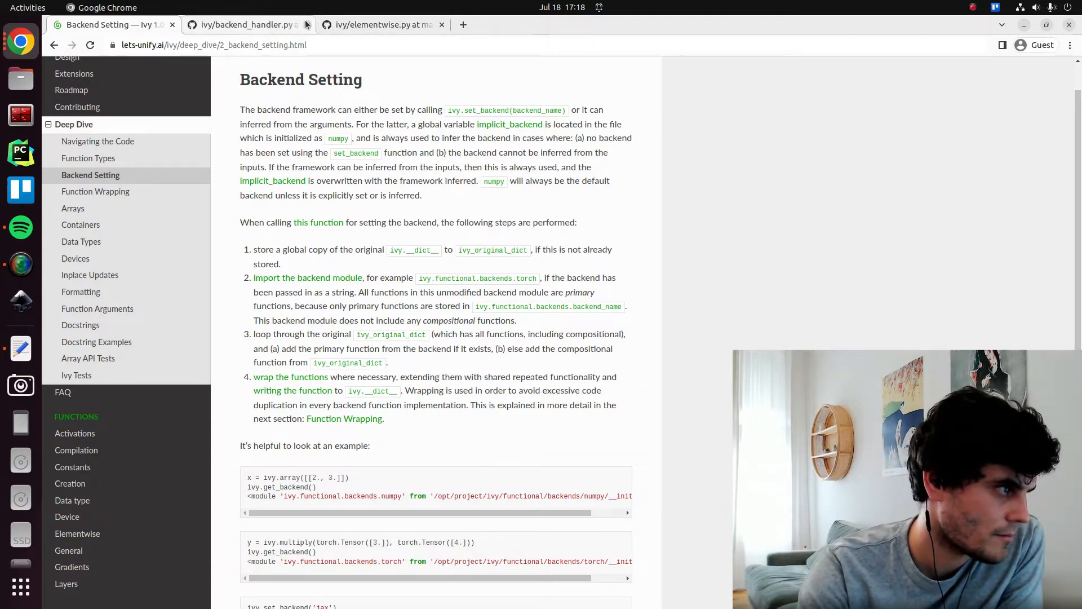
left_click(307, 25)
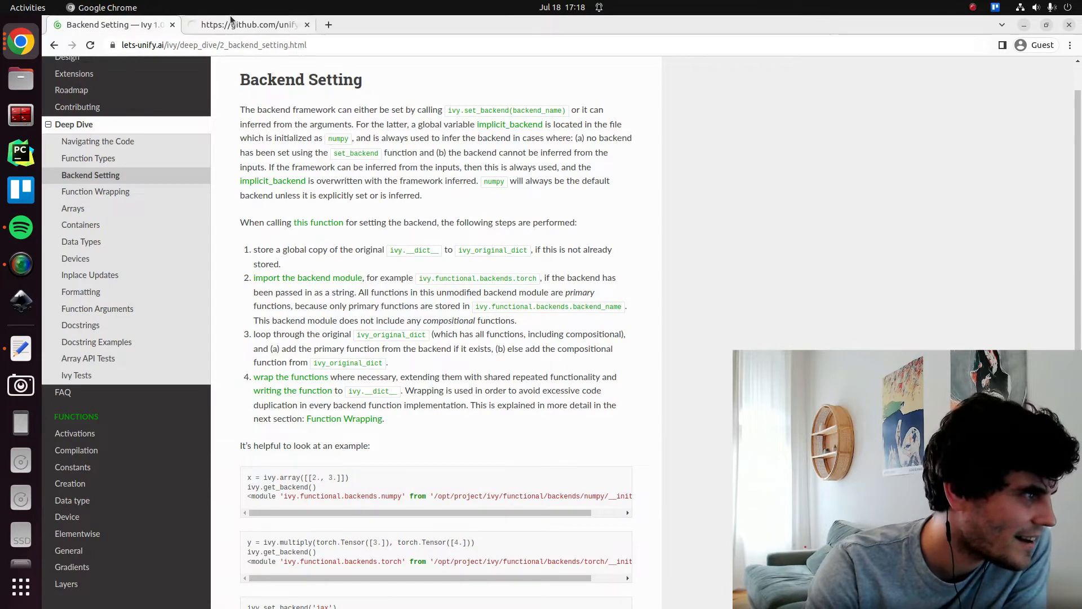
left_click(245, 24)
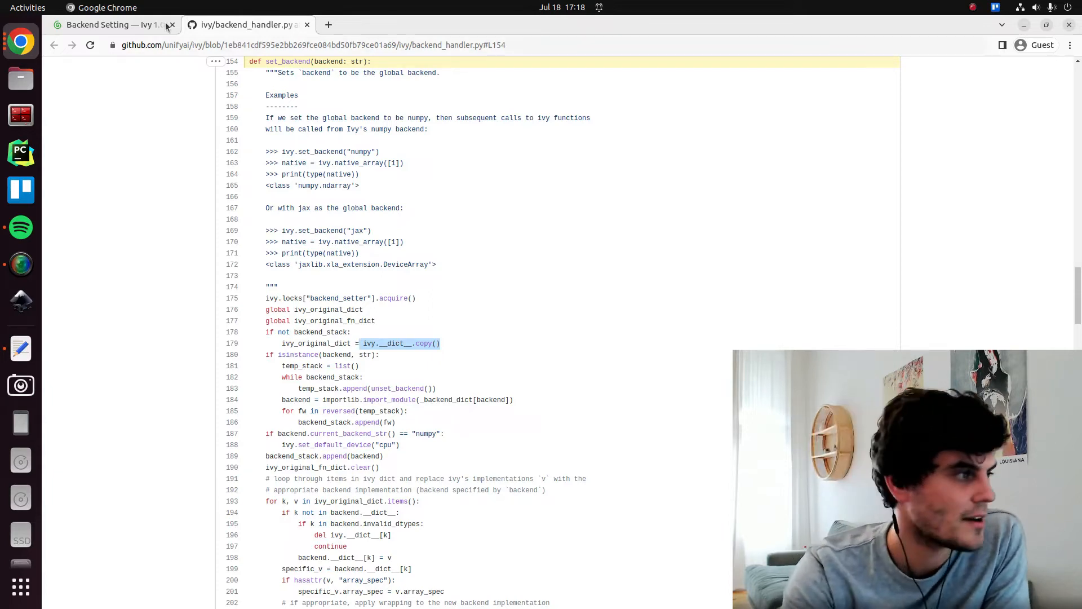
left_click(104, 25)
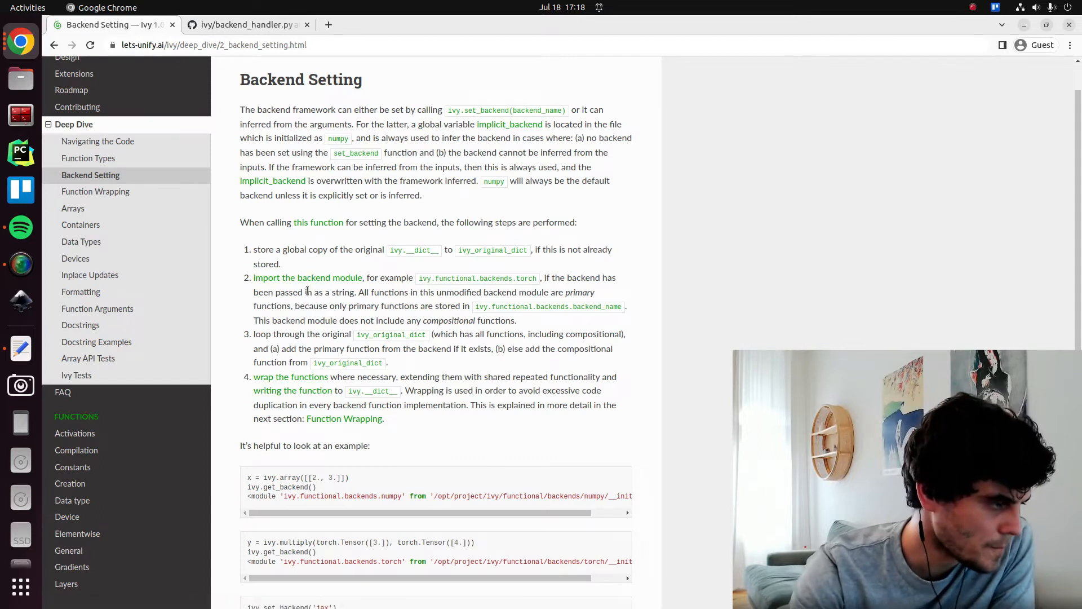
scroll("down", 3)
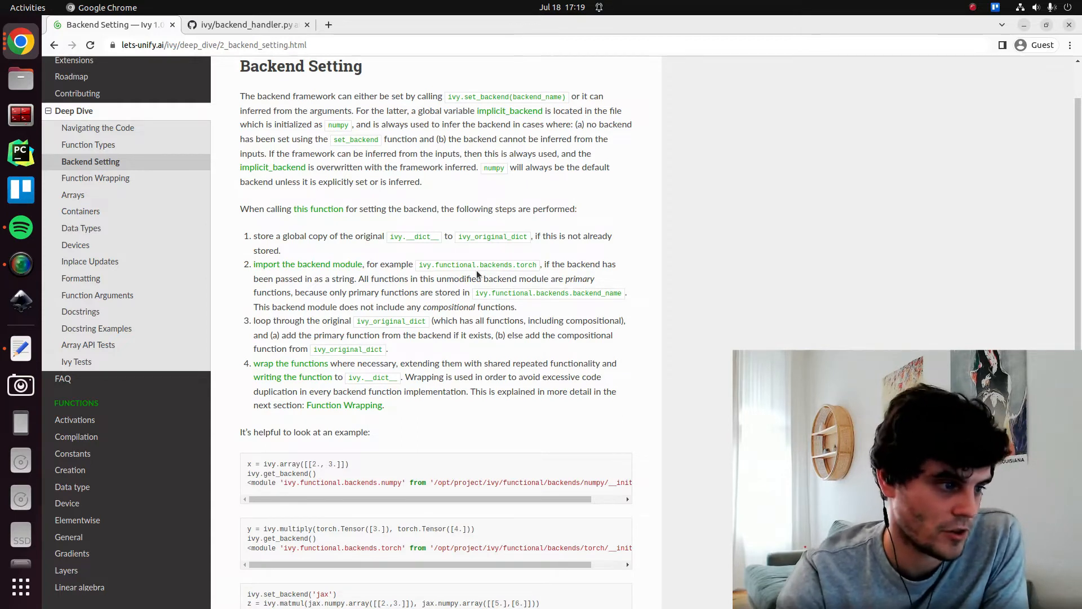
mouse_move(520, 292)
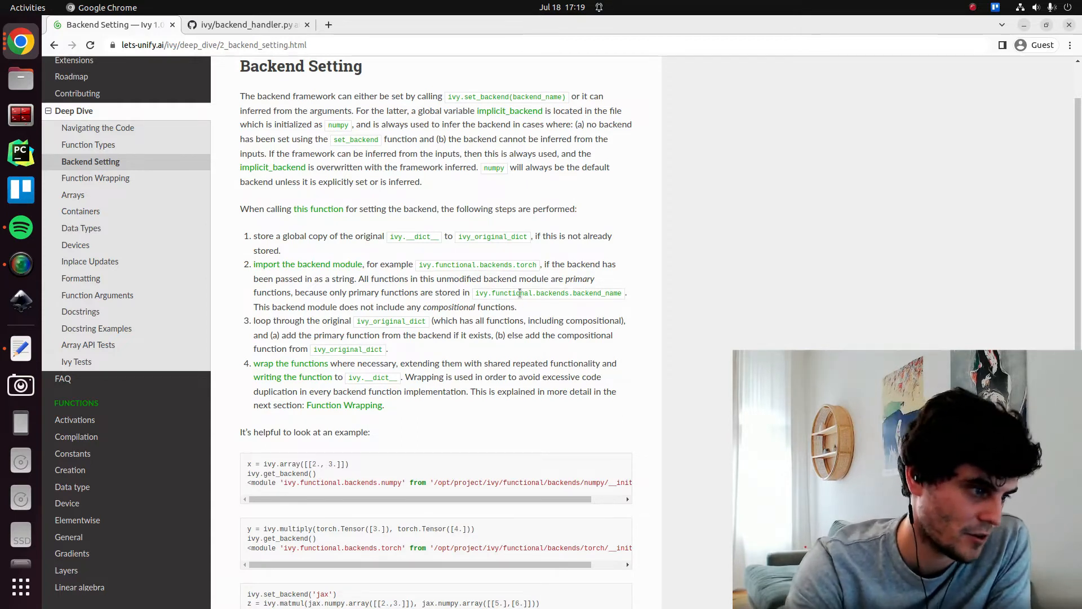
double_click(597, 293)
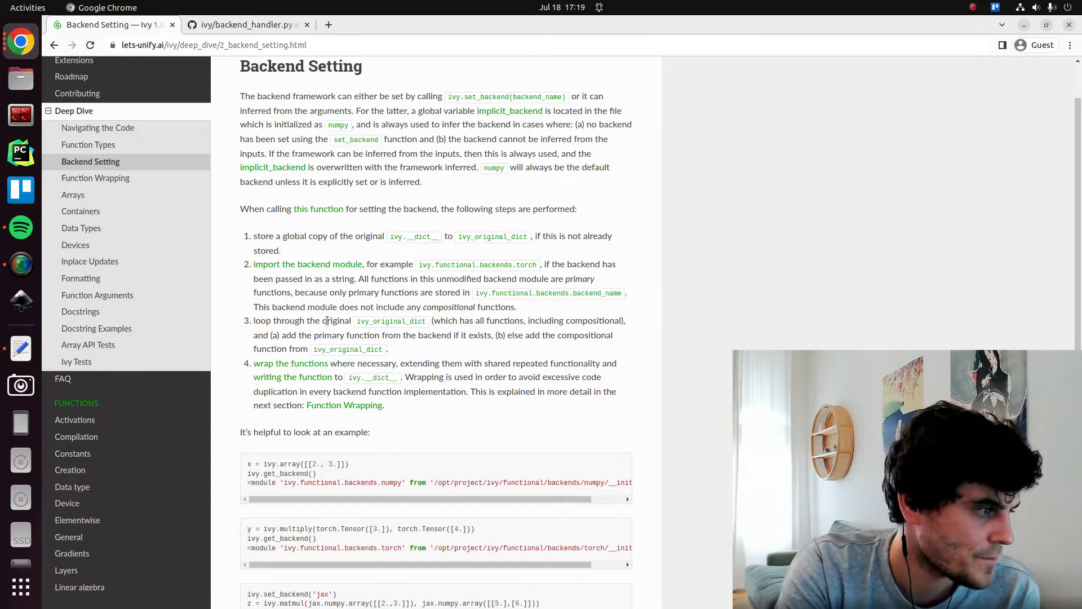
double_click(390, 320)
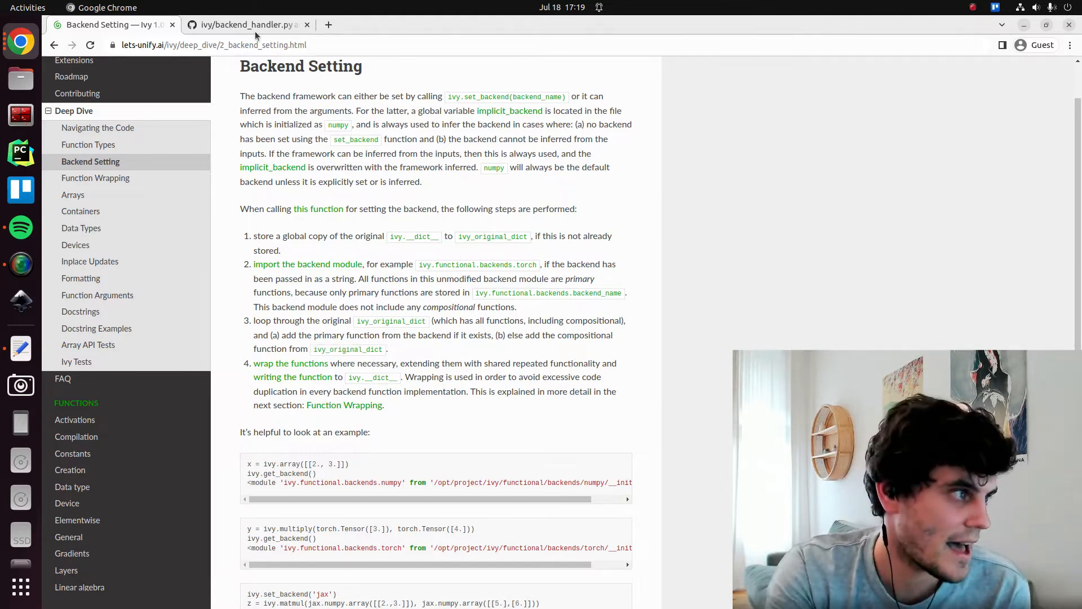
Step: Read set_backend's loop, highlighting ivy_original_dict, v, and the backend.__dict__ and ivy.__dict__ assignments
left_click(245, 24)
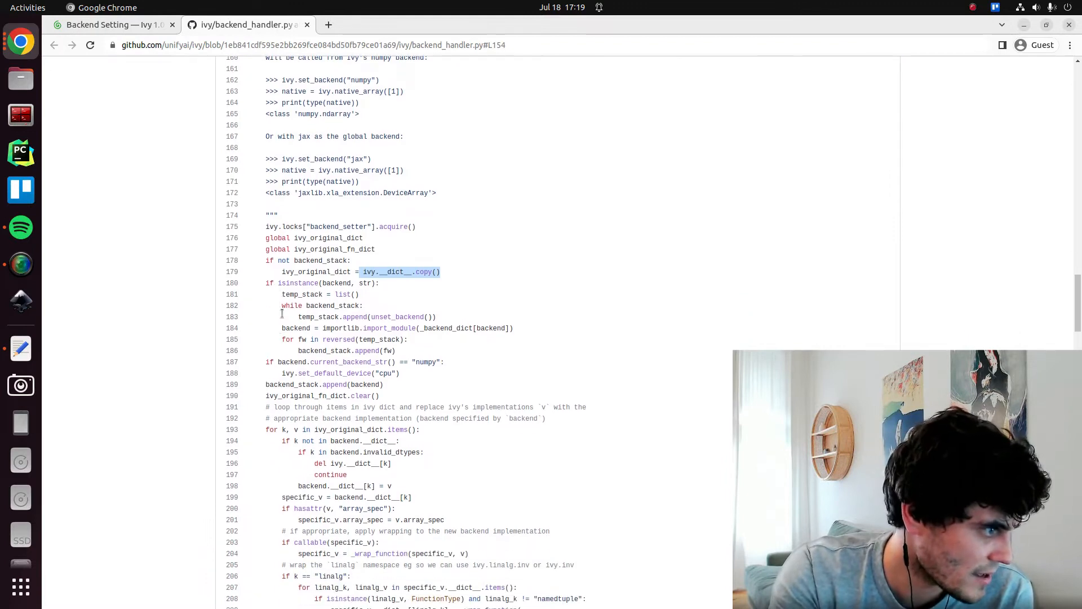
scroll("down", 3)
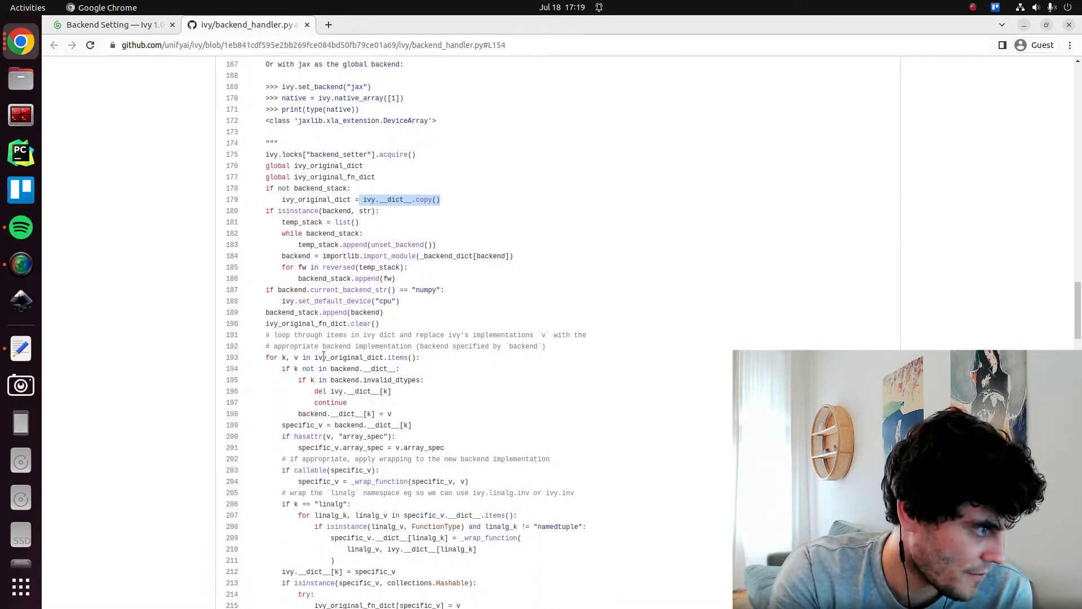
double_click(348, 358)
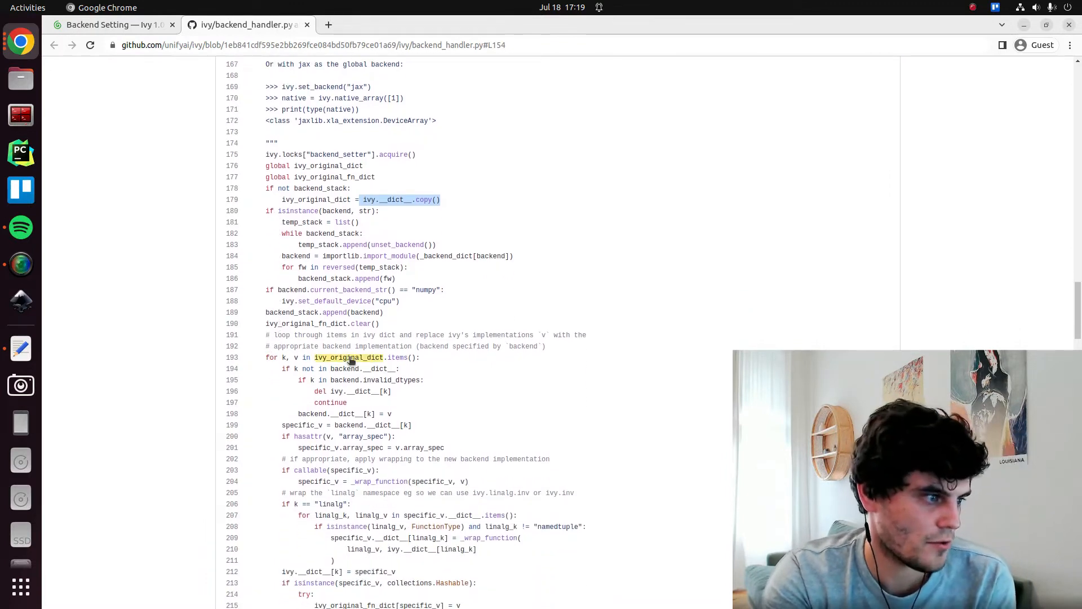
double_click(348, 357)
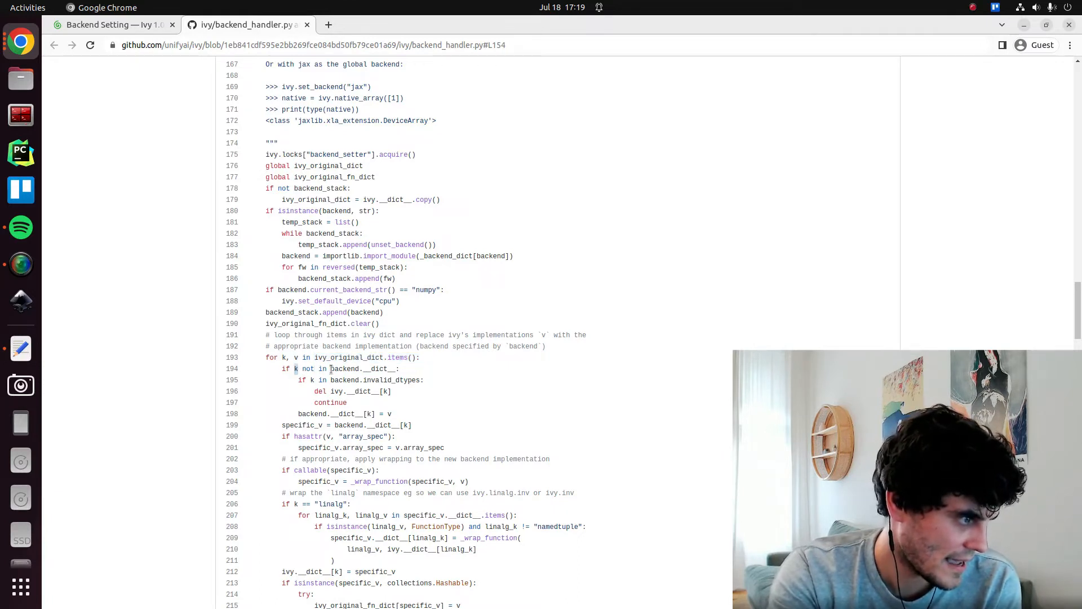
double_click(345, 368)
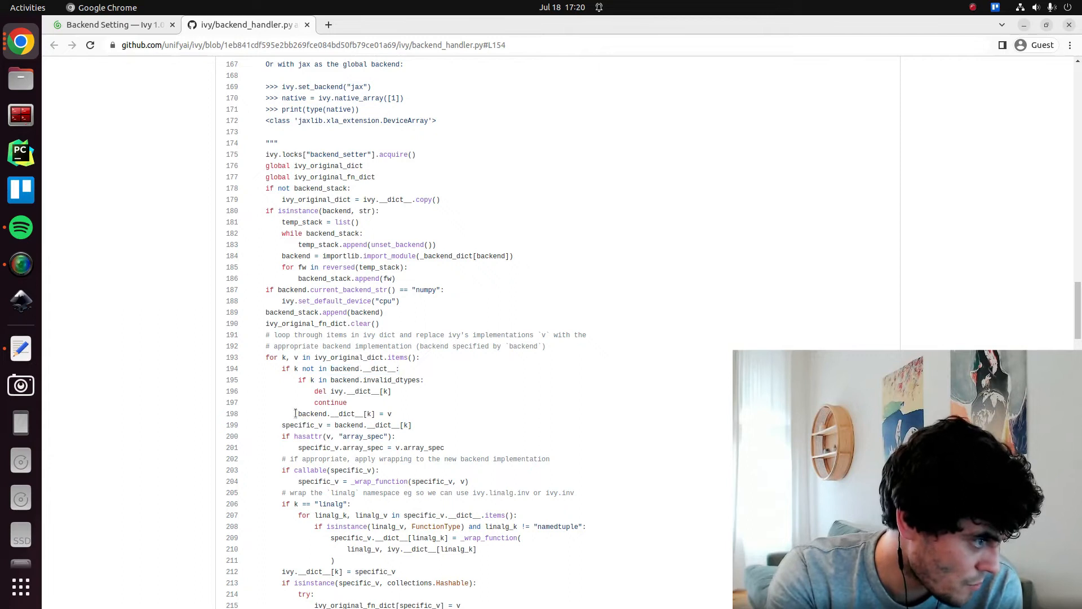
double_click(389, 413)
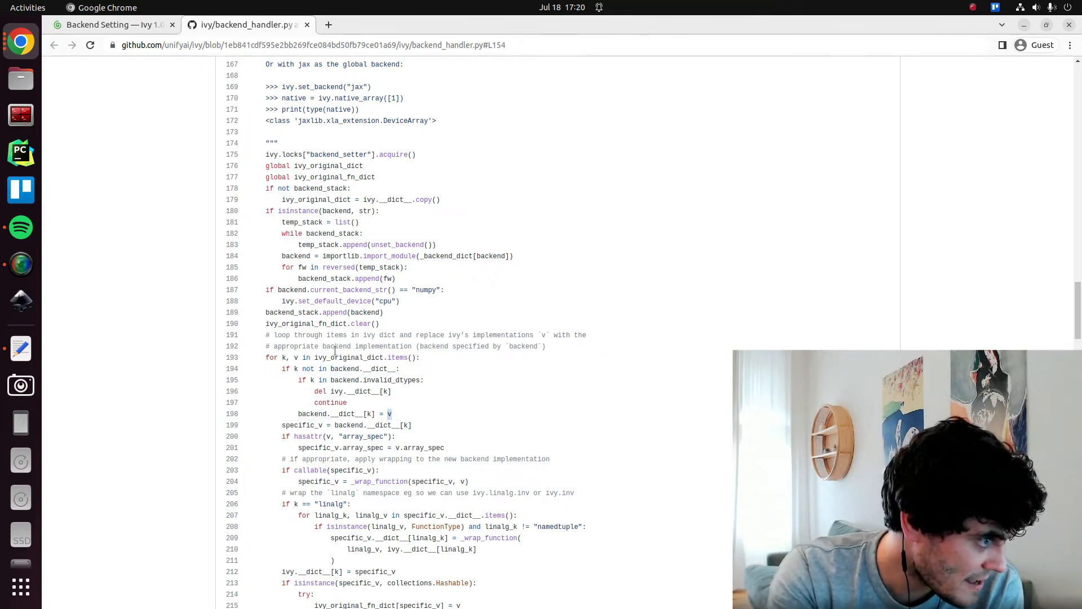
double_click(283, 357)
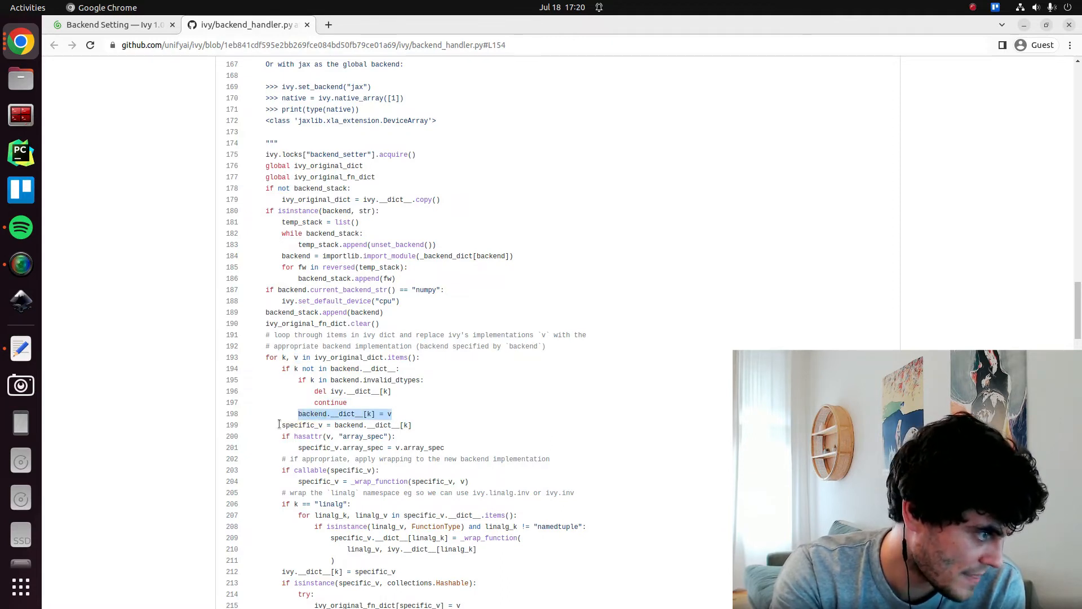
scroll("down", 3)
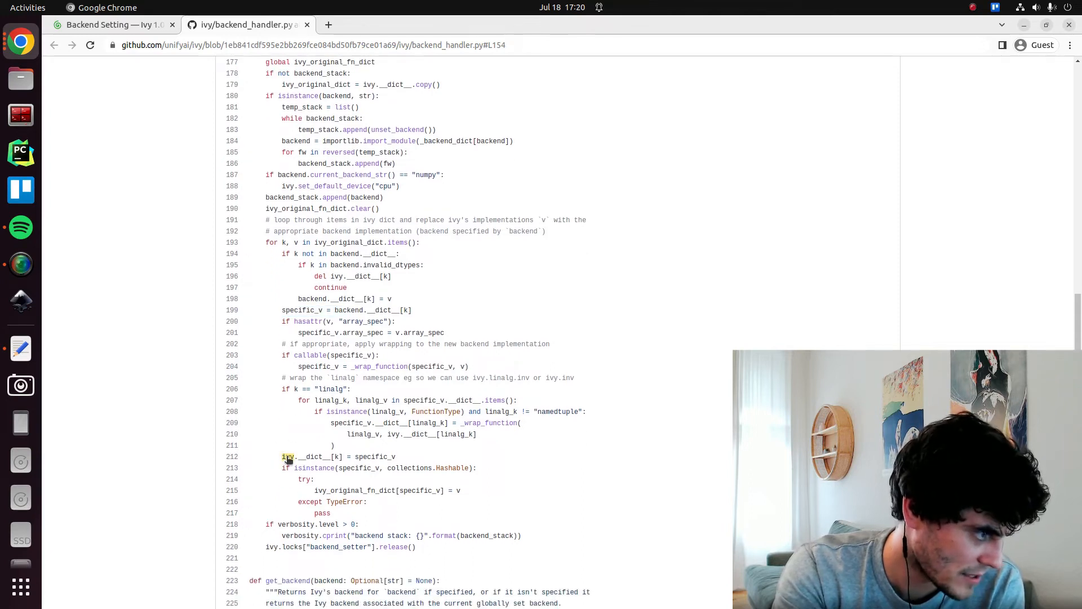
double_click(313, 456)
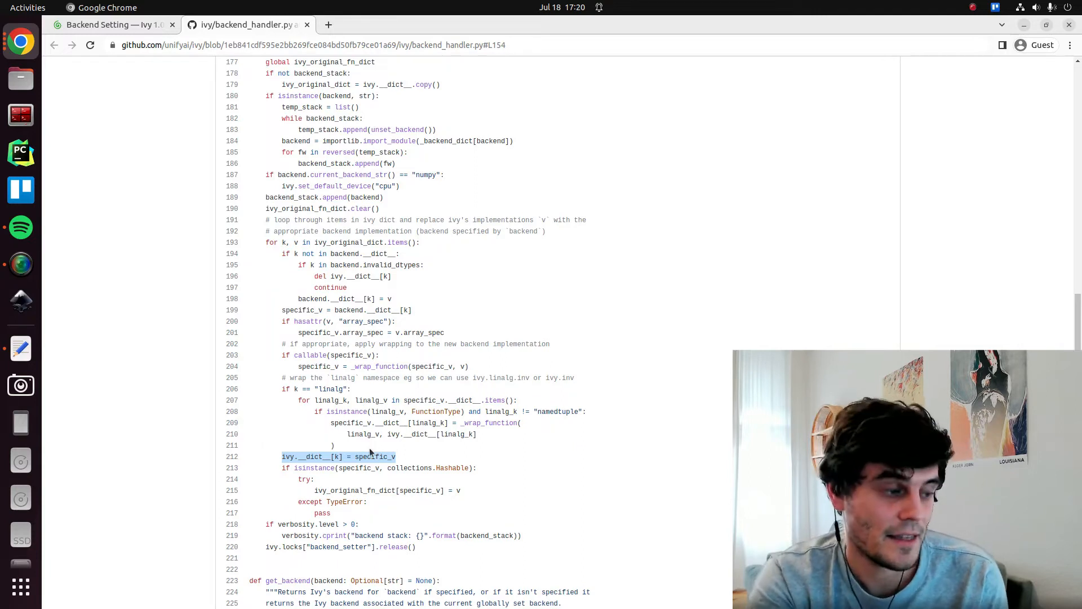
mouse_move(286, 502)
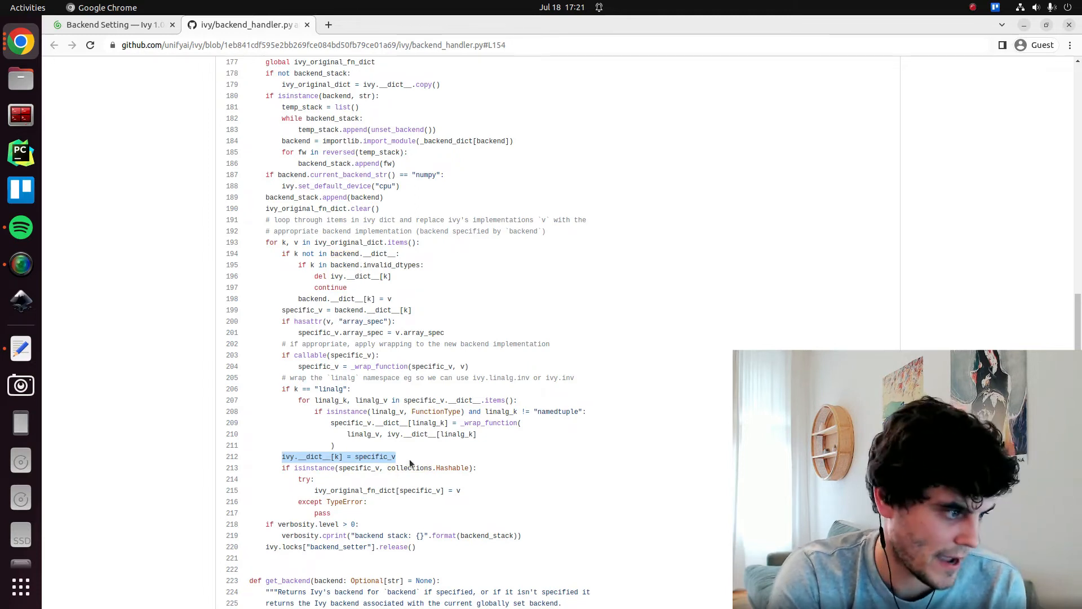
Step: Highlight specific_v in the docs, then follow the 'wrap the functions' link to _wrap_function
double_click(375, 456)
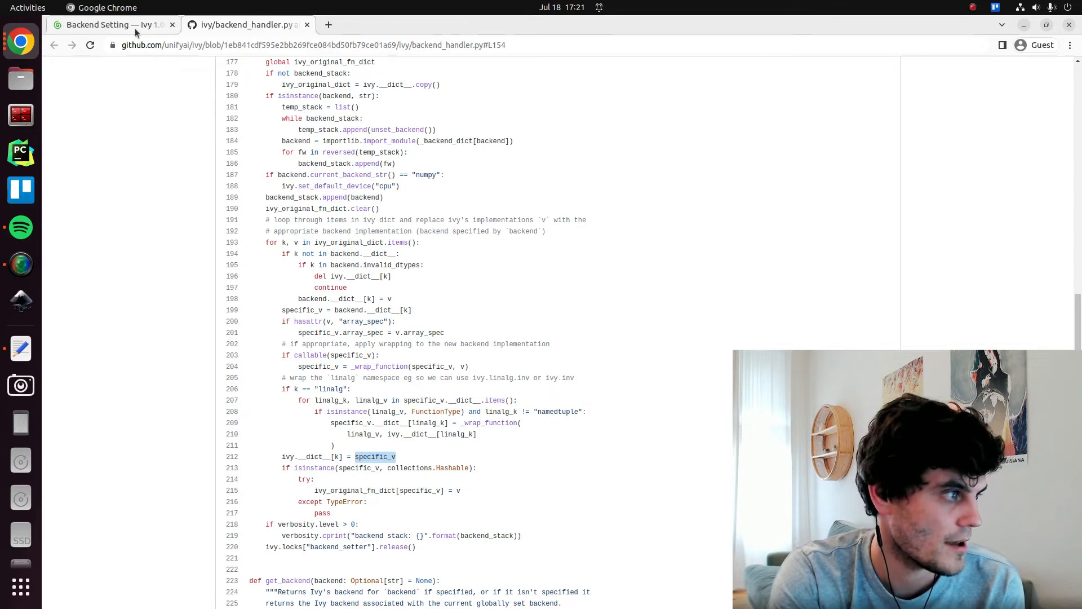
left_click(104, 25)
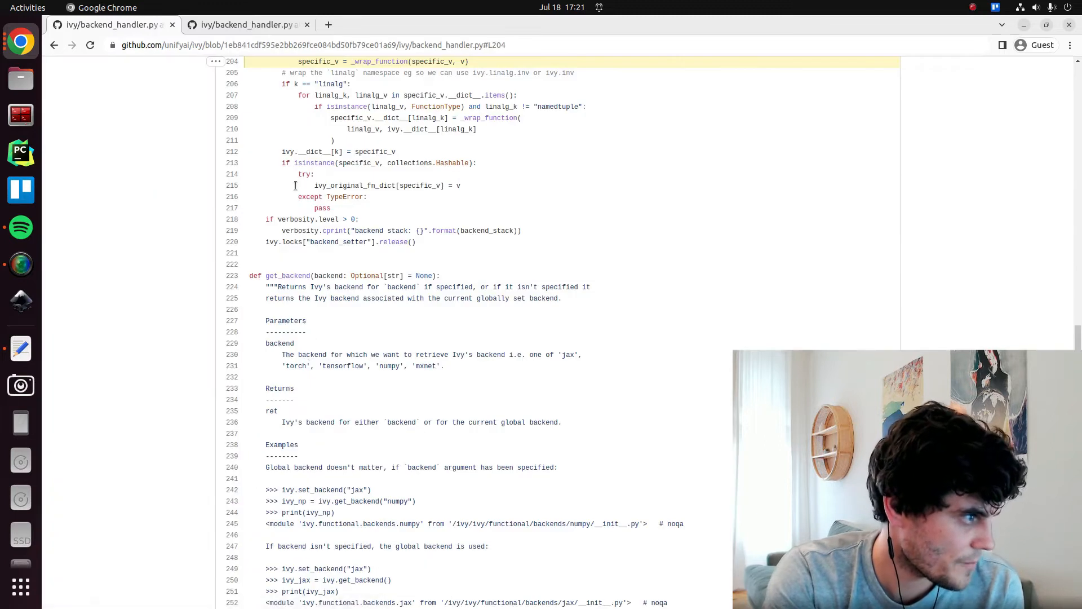
scroll("up", 3)
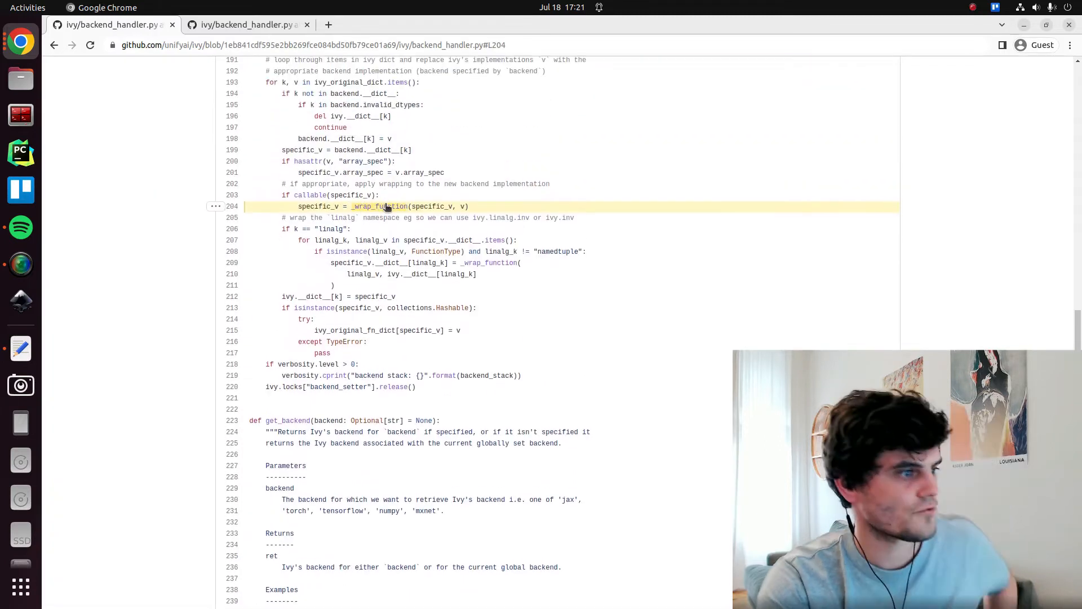
double_click(379, 207)
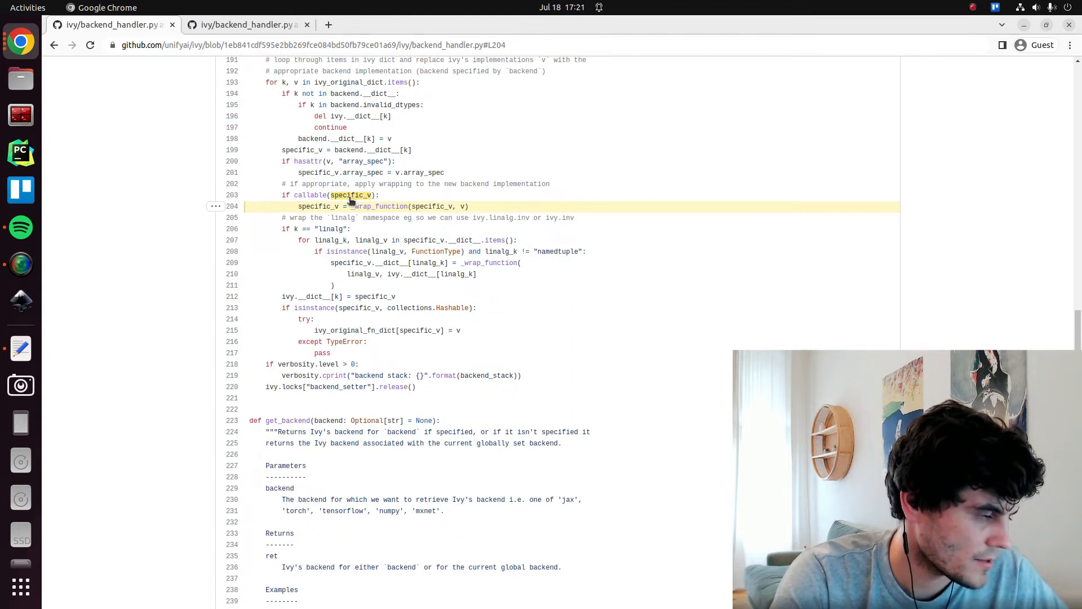
scroll("down", 3)
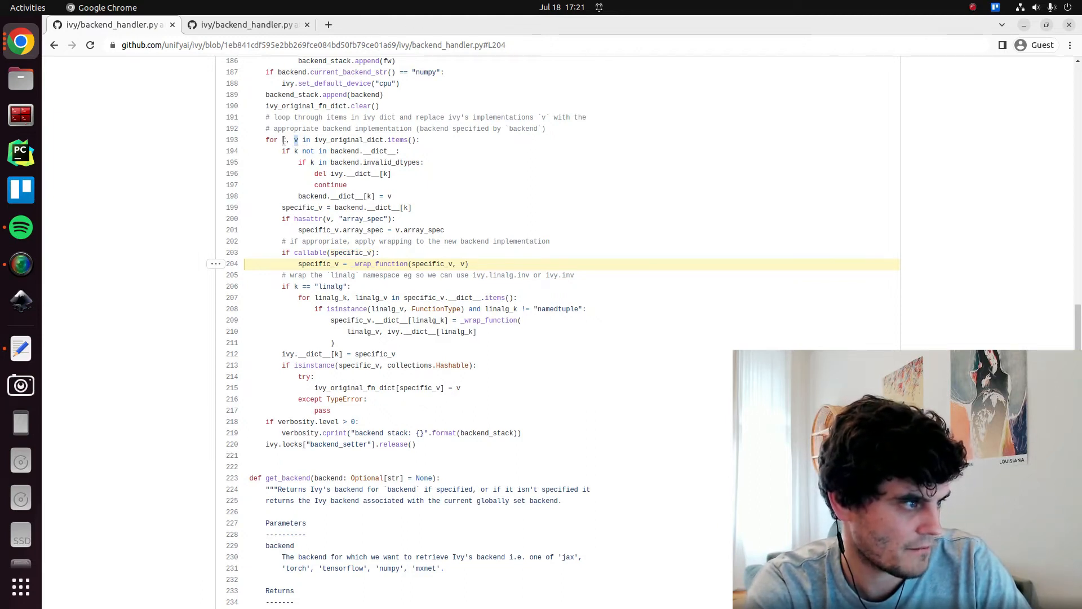
left_click(282, 139)
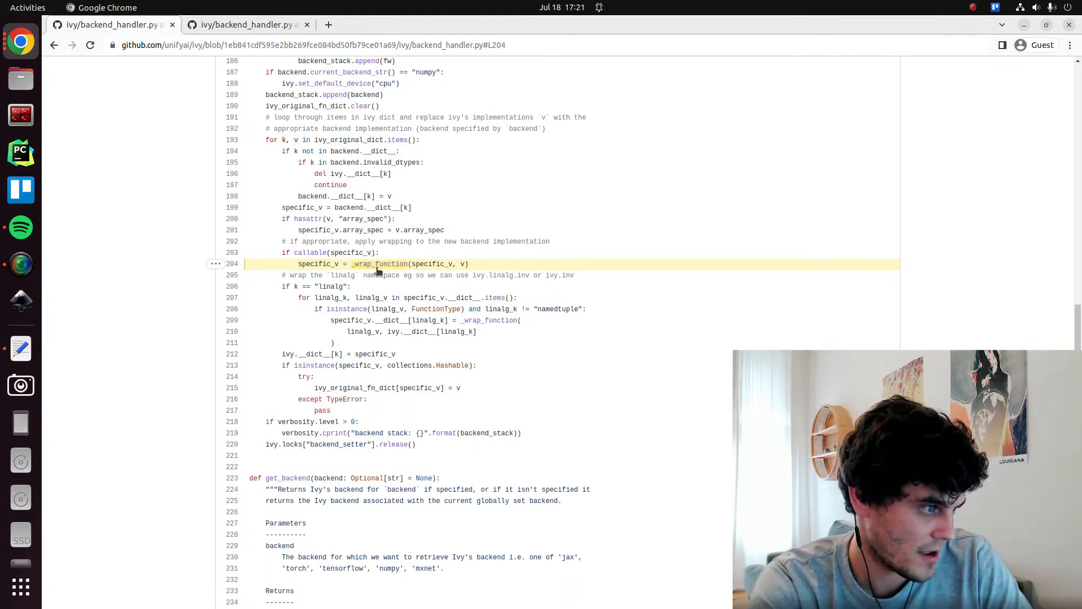
left_click(379, 263)
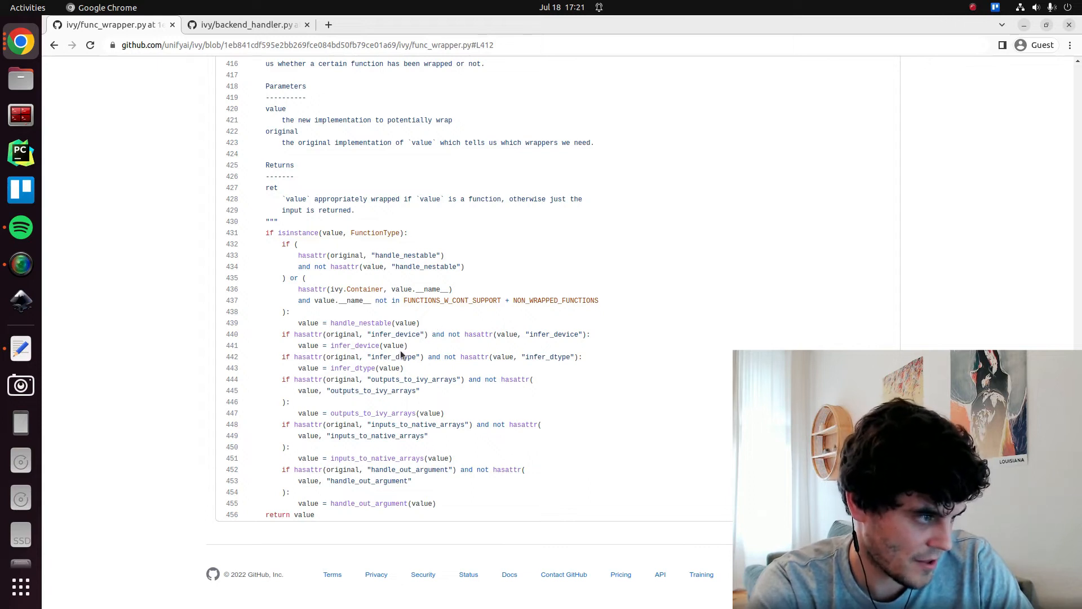
Step: Read the wrapper checks in _wrap_function, then go back to the Backend Setting docs
double_click(354, 345)
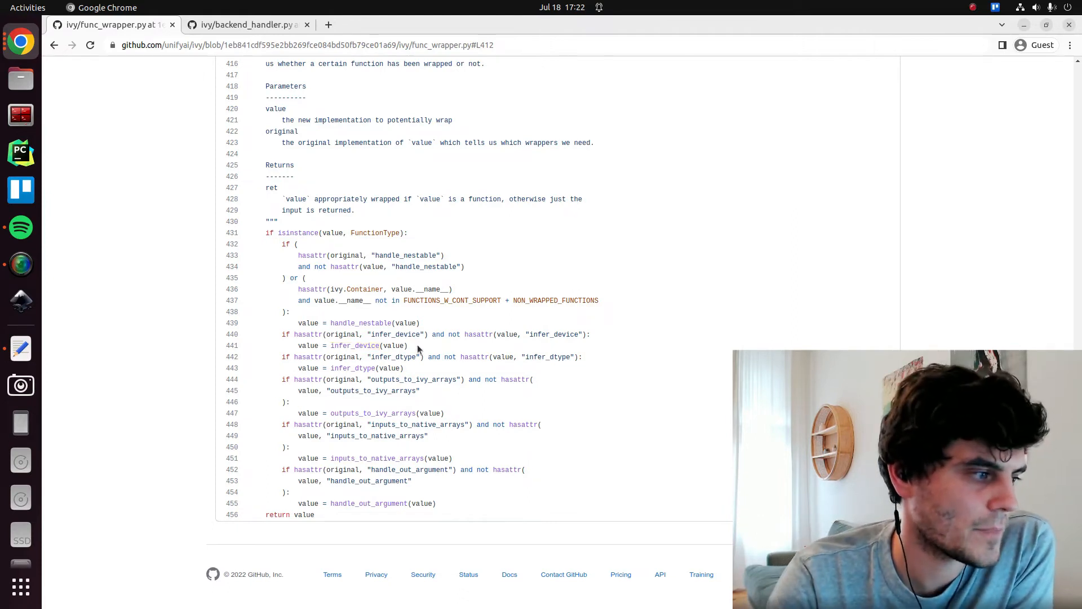
left_click(54, 45)
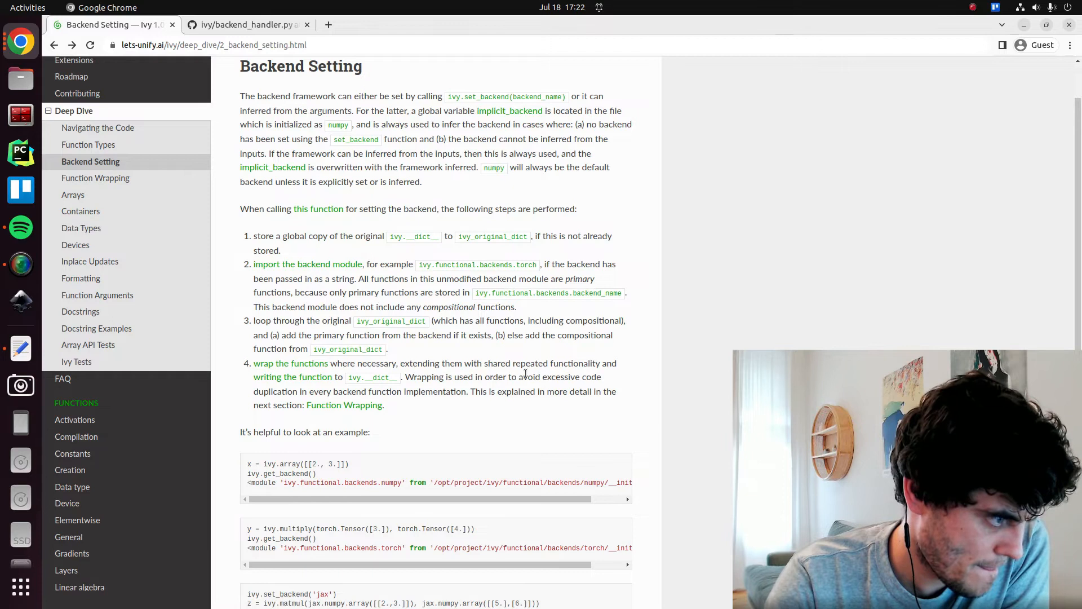
mouse_move(501, 390)
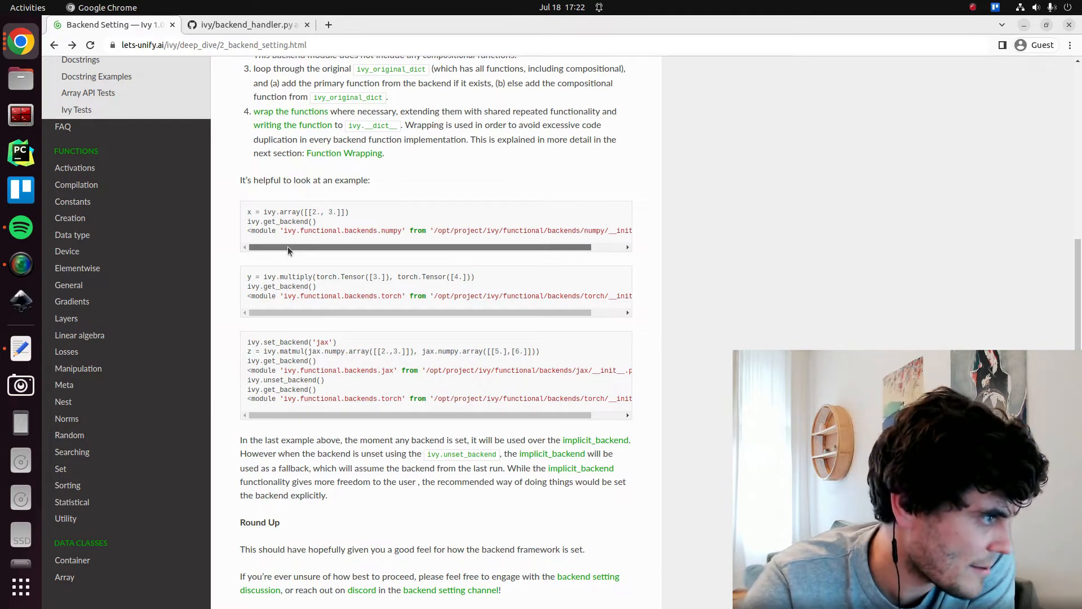
left_click_drag(290, 247, 427, 247)
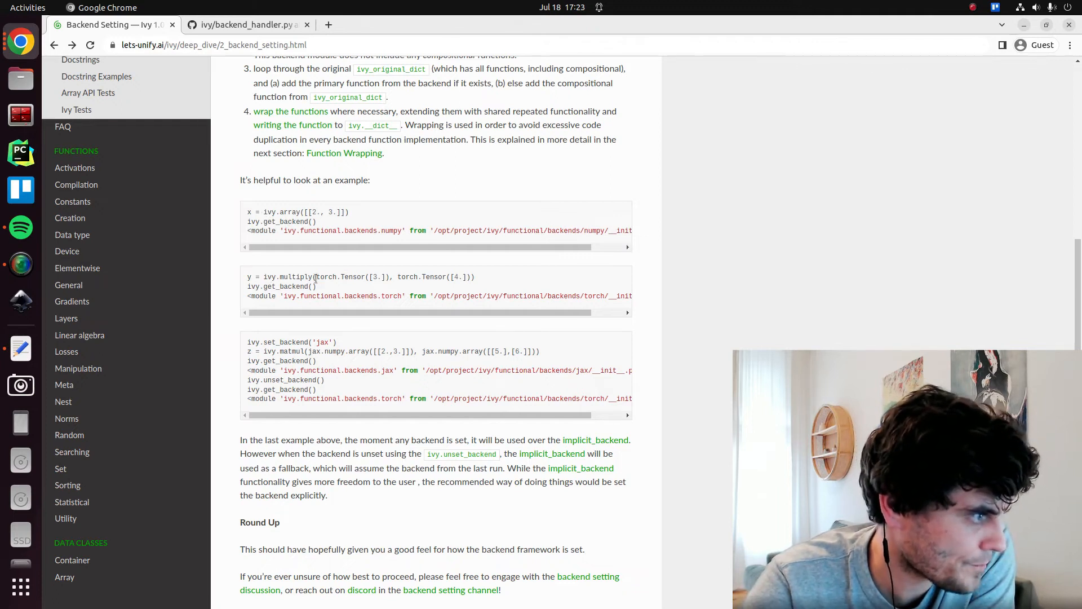
left_click_drag(317, 277, 317, 286)
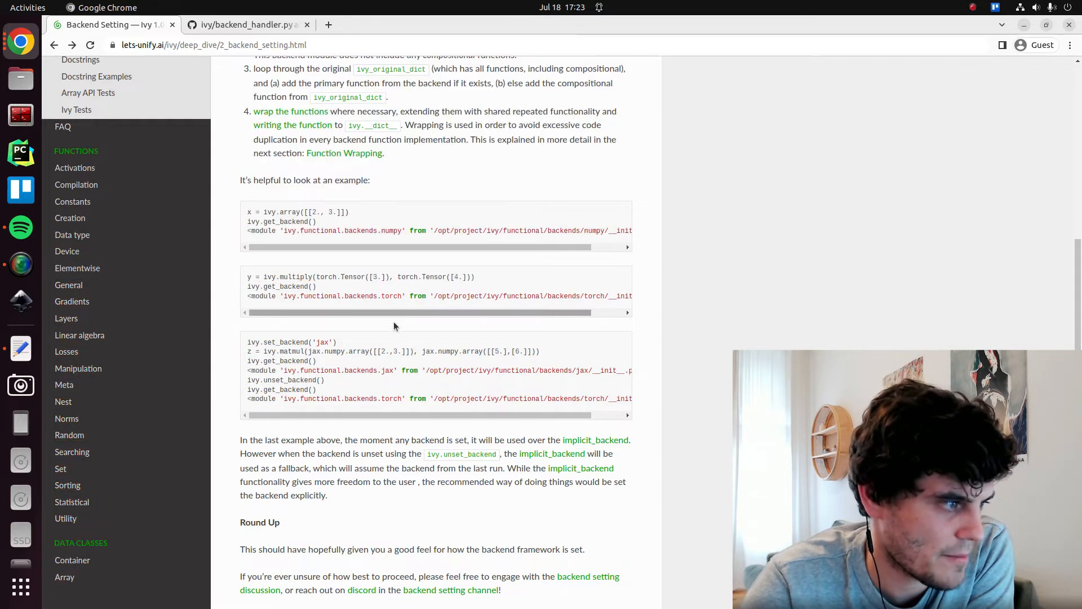
scroll("down", 3)
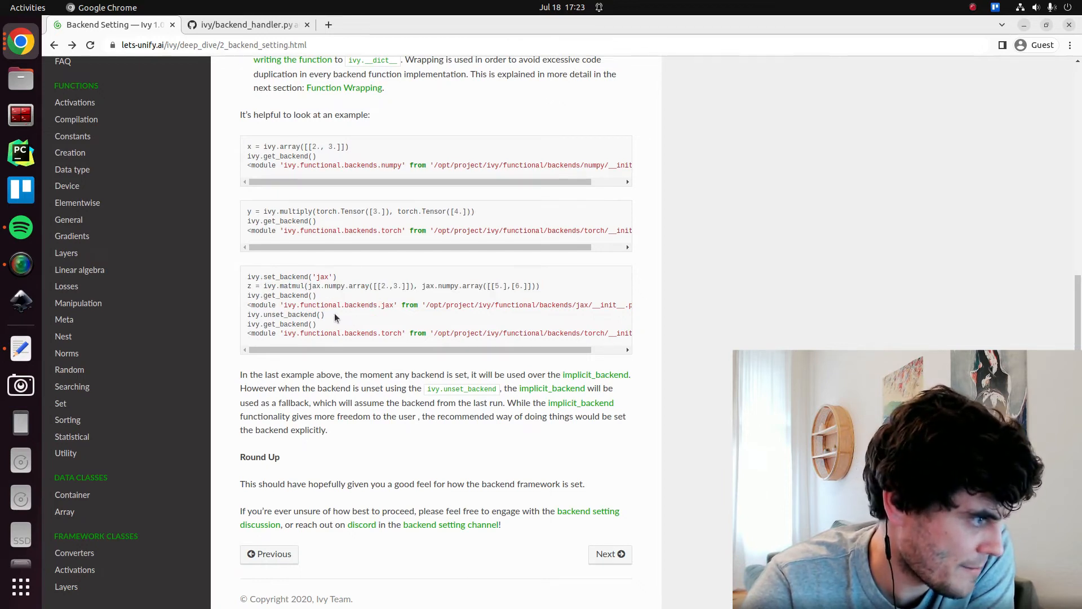
double_click(280, 323)
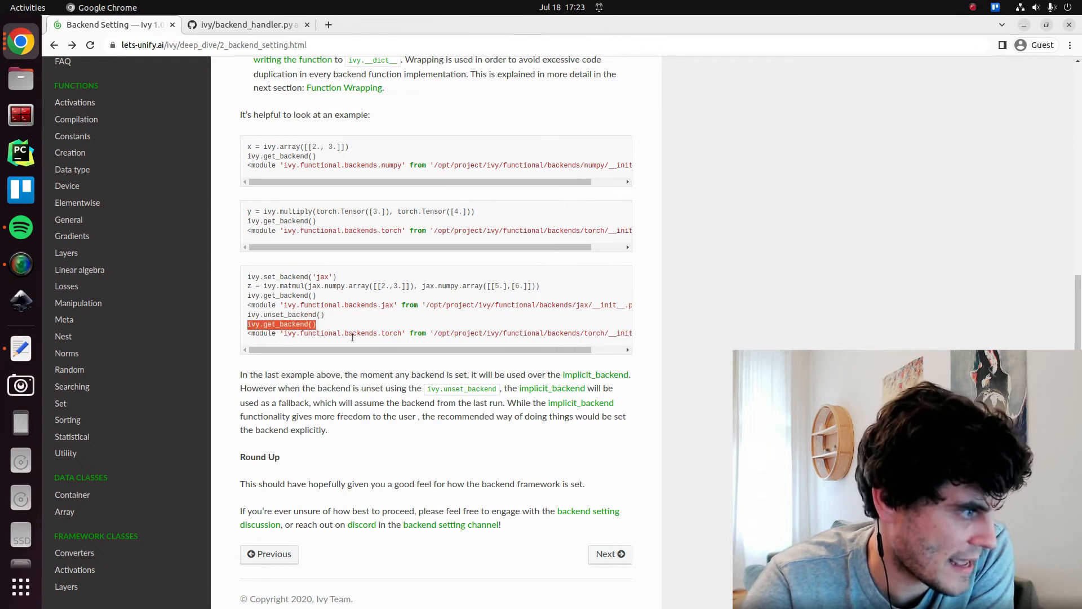
double_click(391, 332)
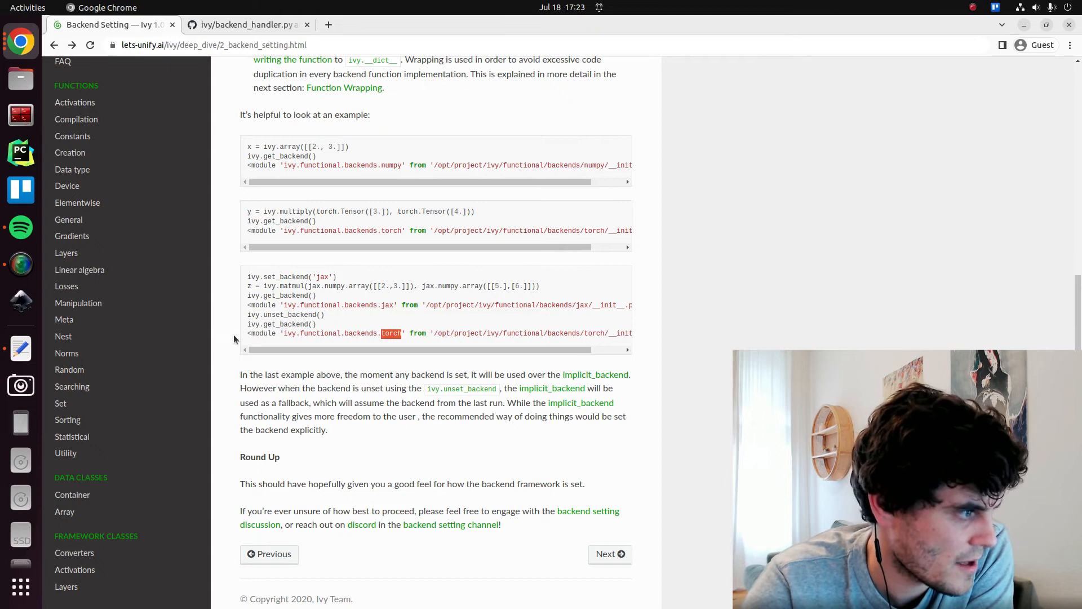
scroll("down", 3)
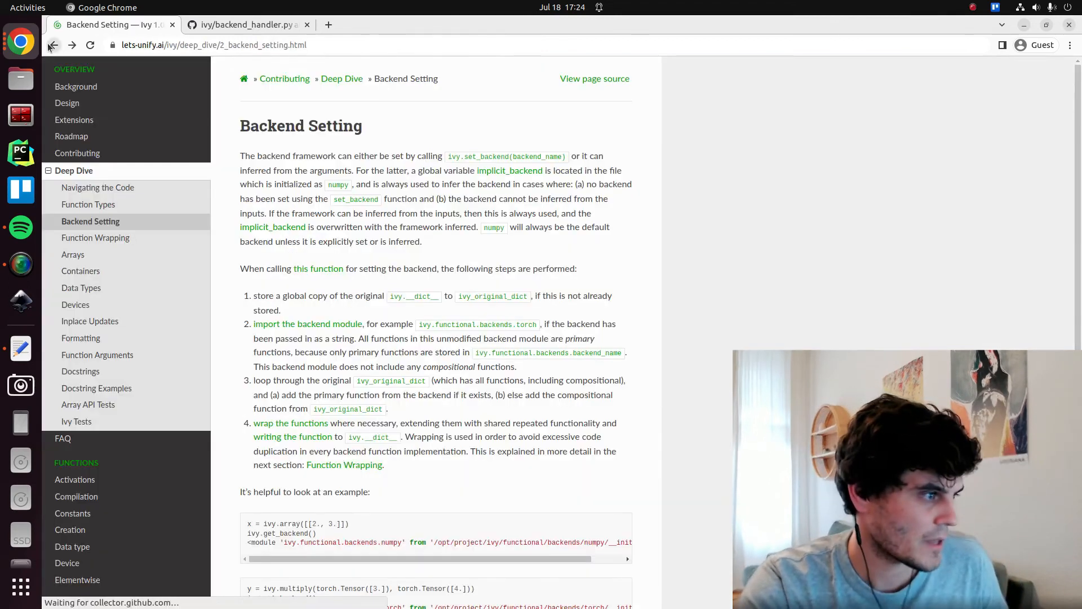
Step: Open backend_handler.py via 'this function' and highlight backend in set_backend's membership check
left_click(318, 268)
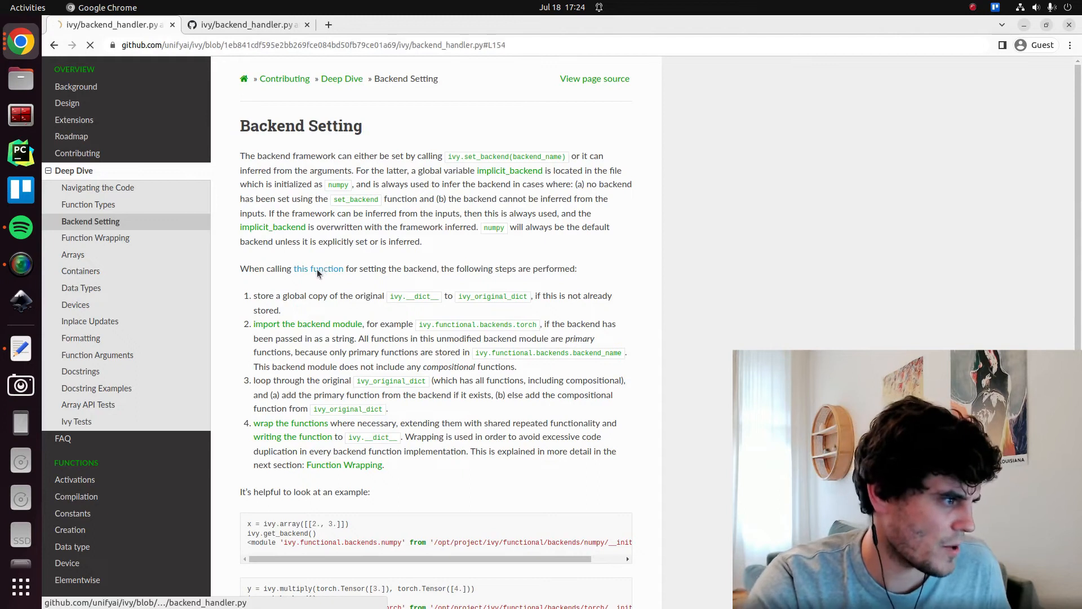
left_click(318, 269)
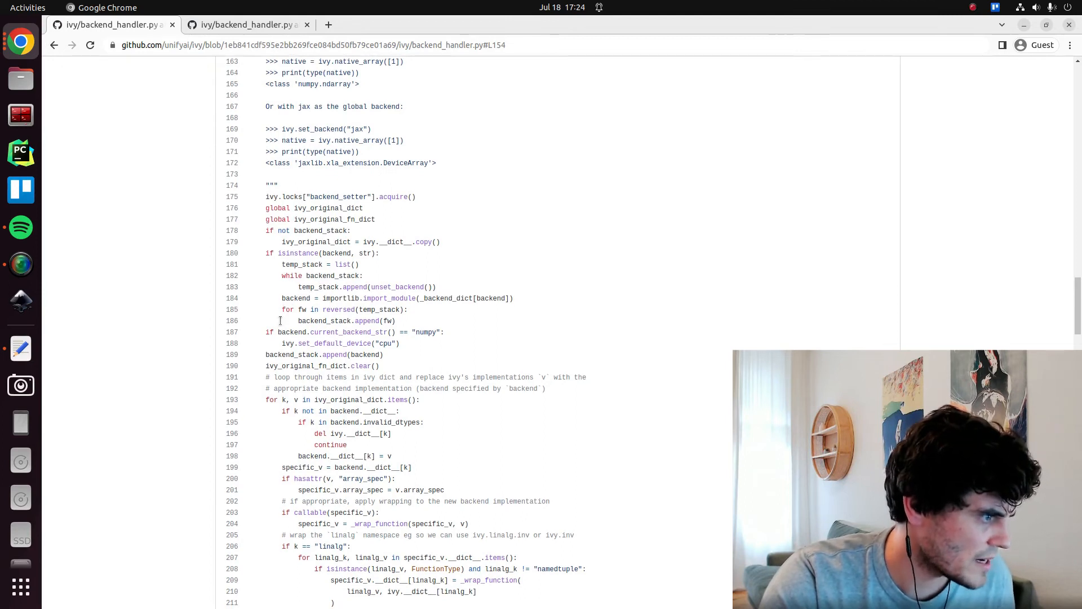
scroll("down", 3)
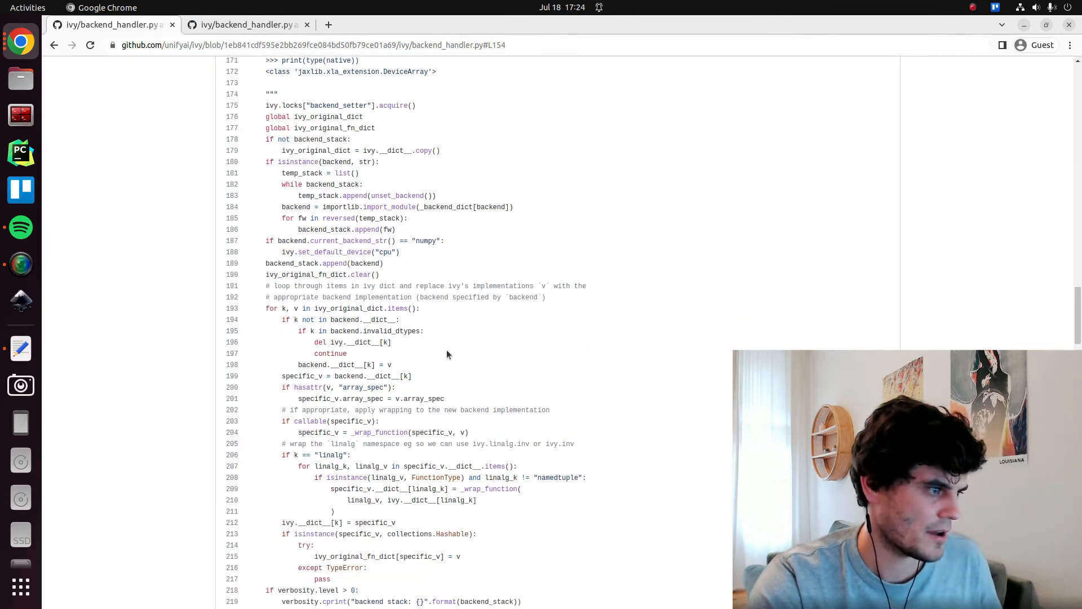
mouse_move(319, 332)
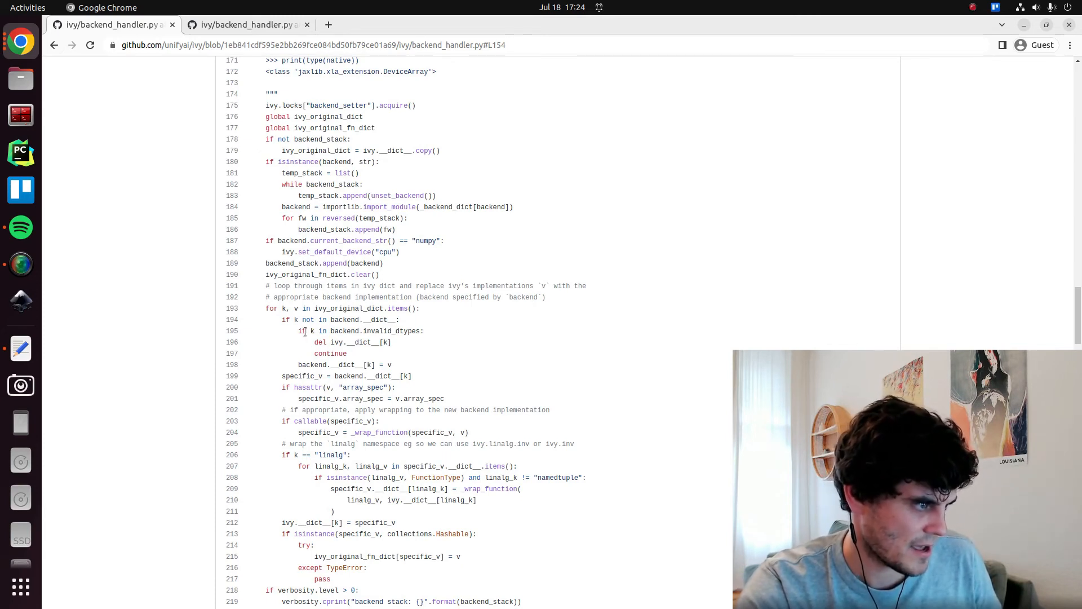
double_click(343, 319)
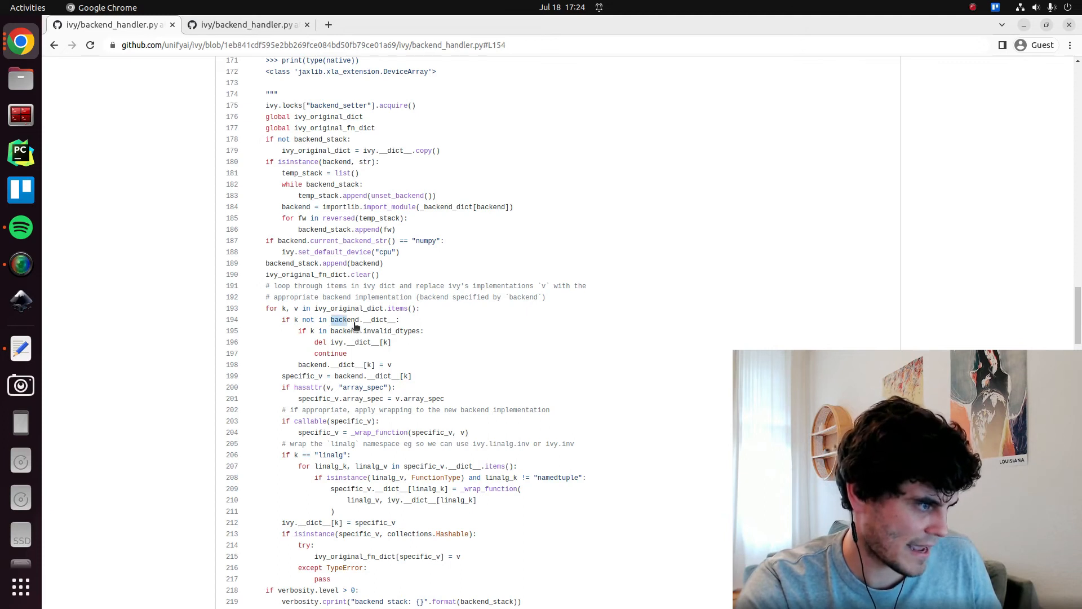
double_click(363, 320)
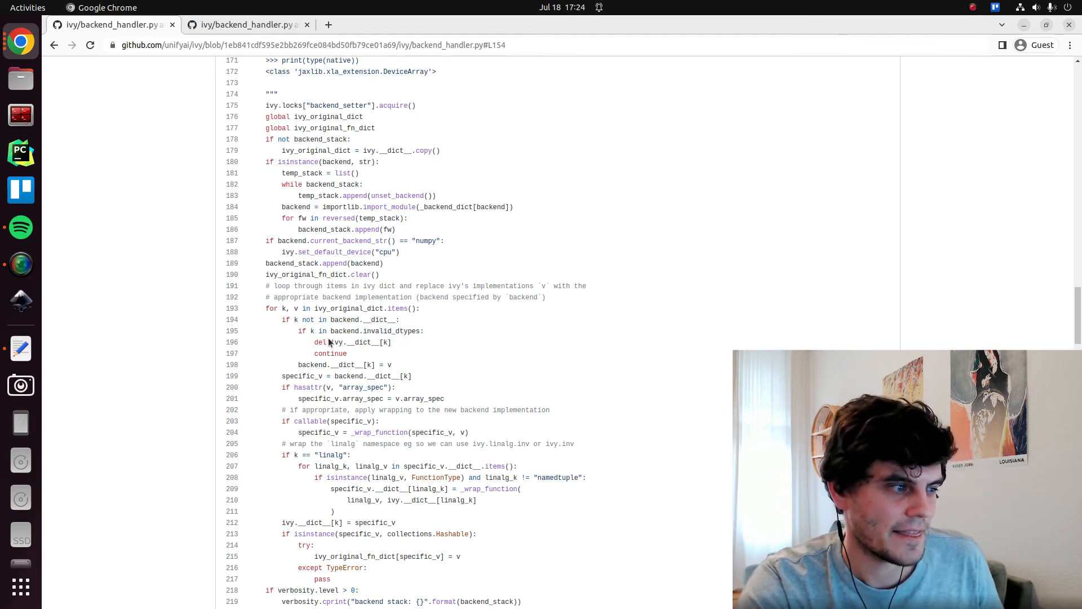
double_click(360, 342)
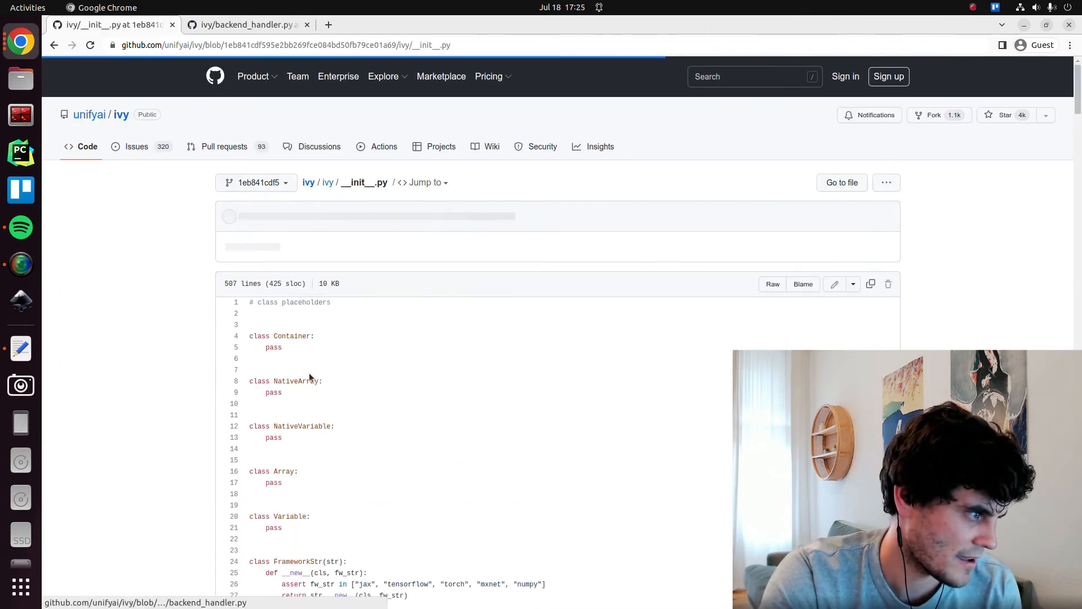
Step: Scroll to the data types section in ivy/__init__.py, mark float64, and return to the folder
scroll("down", 3)
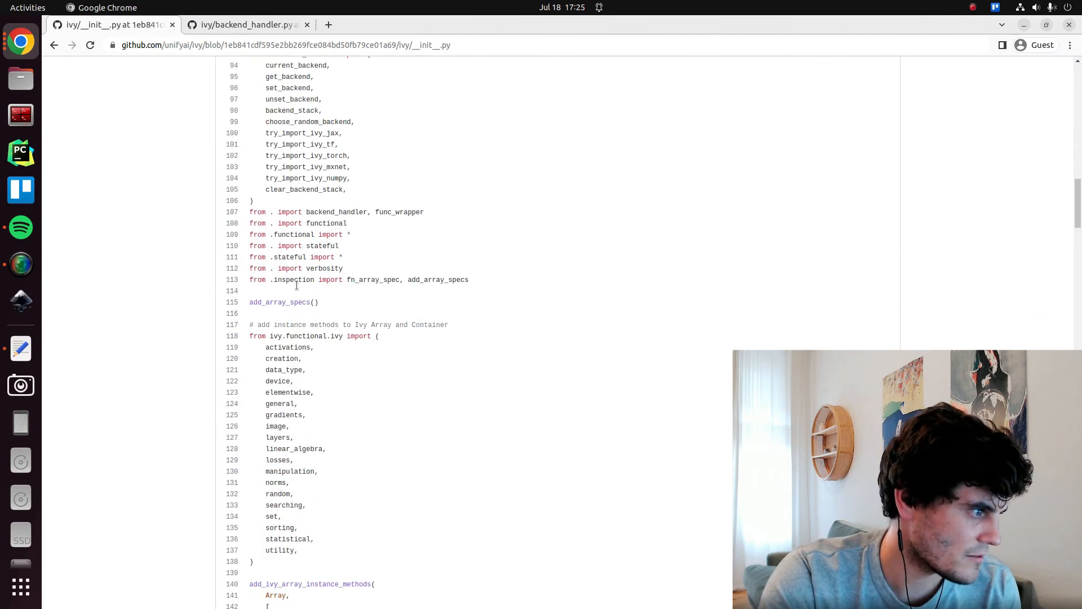
scroll("down", 3)
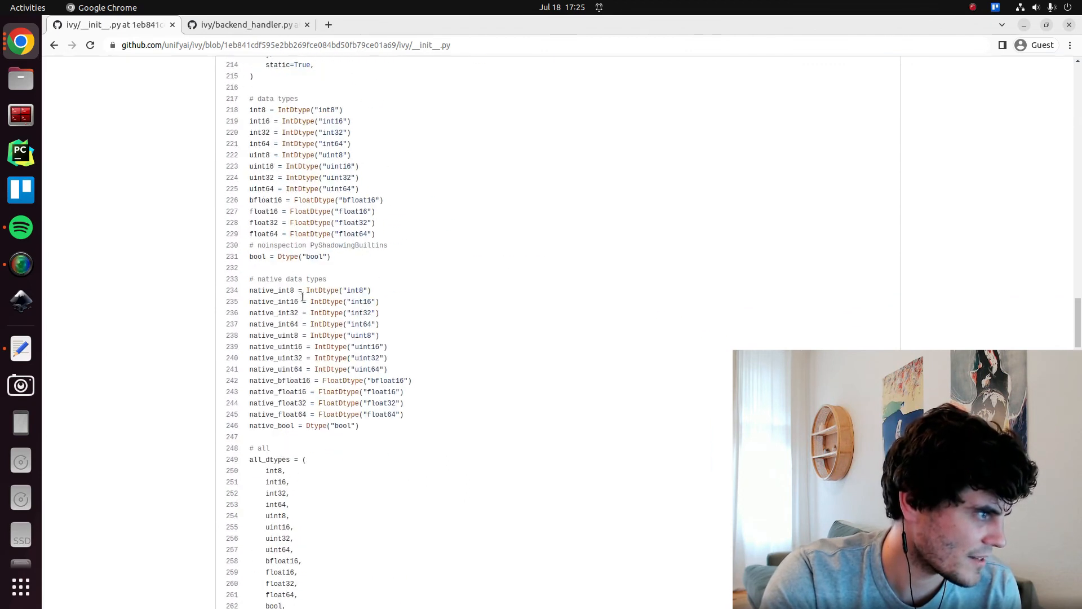
scroll("down", 3)
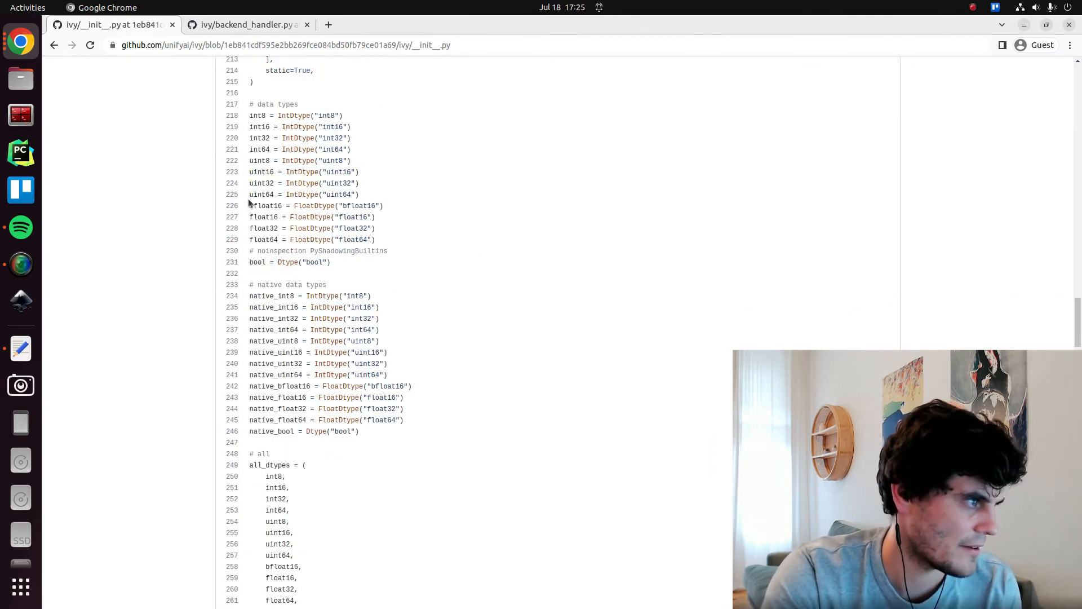
double_click(264, 205)
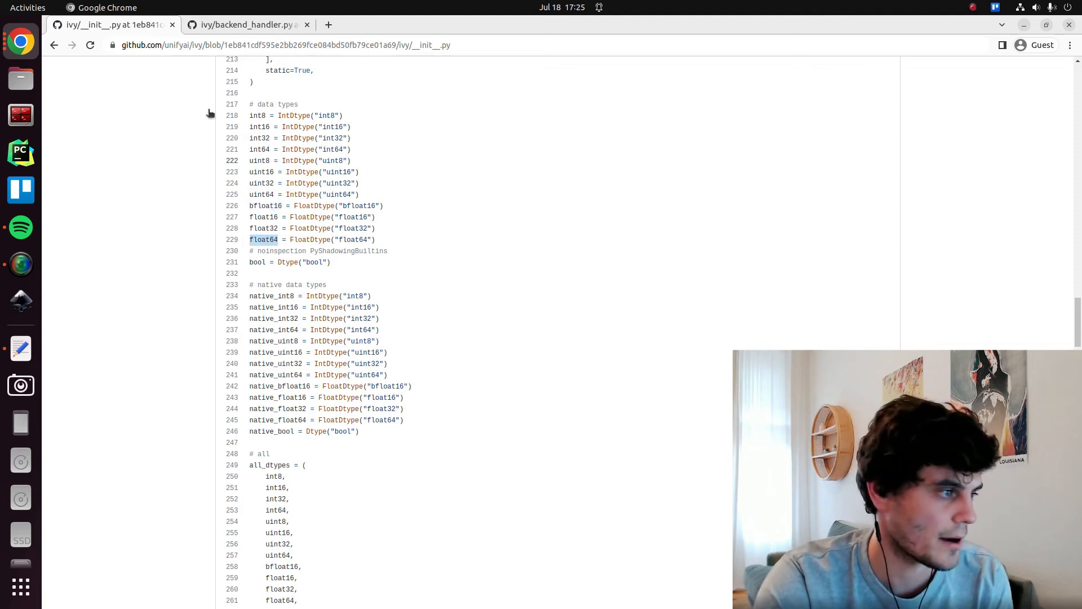
mouse_move(54, 45)
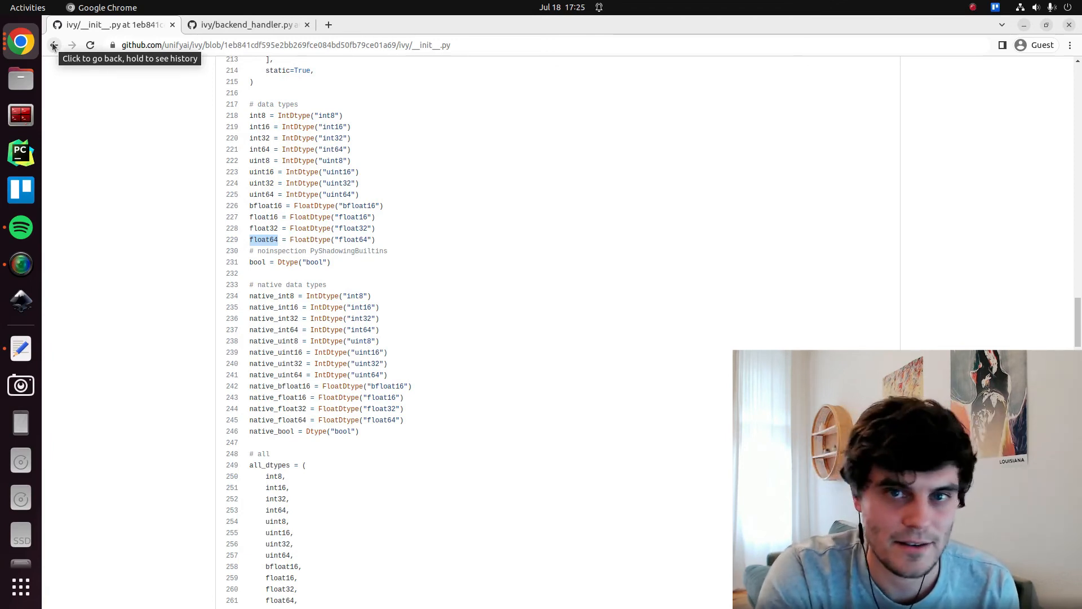
left_click(55, 45)
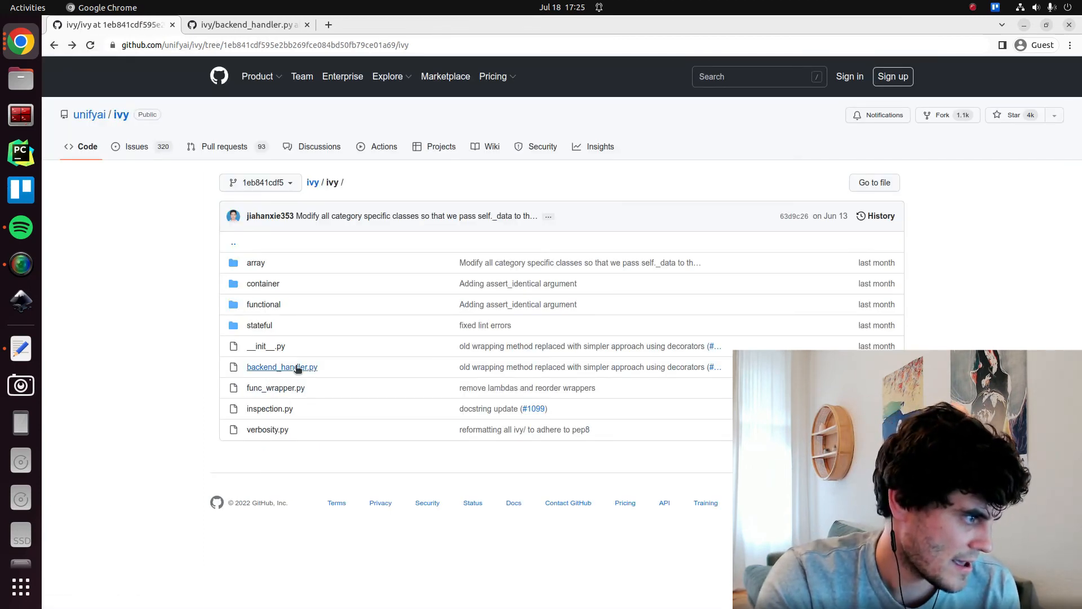
Step: Open backend_handler.py from the ivy folder and select the block wrapping backend functions
left_click(281, 367)
type("def set_backend")
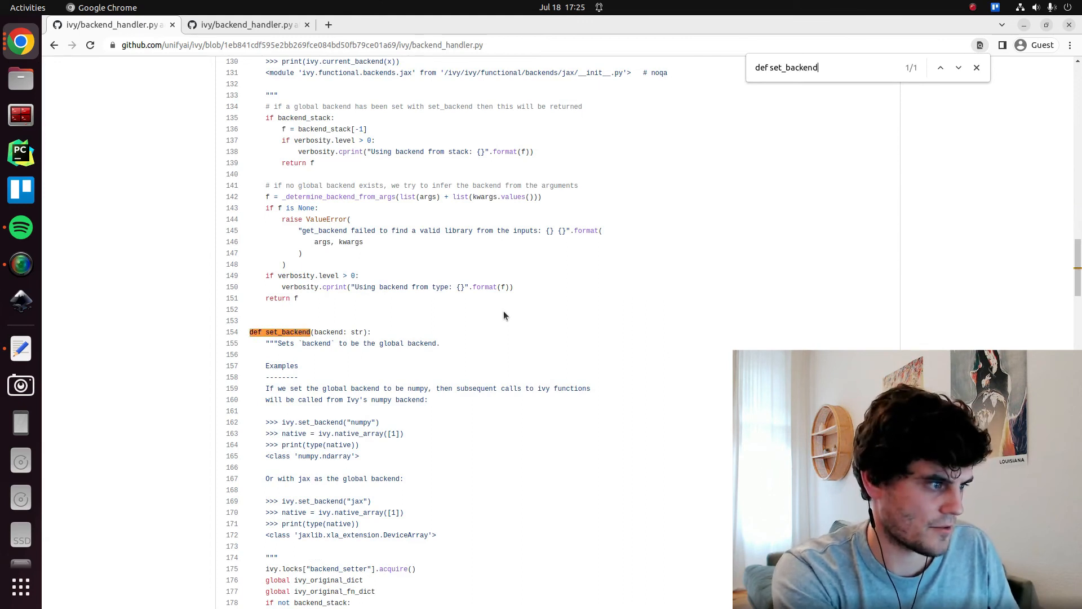
scroll("down", 3)
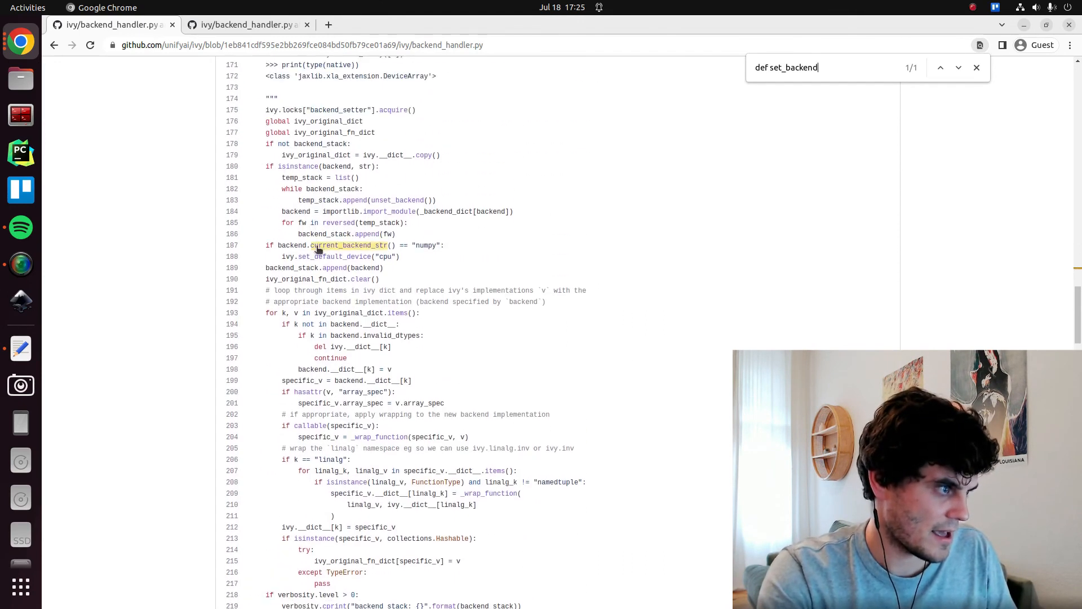
scroll("down", 3)
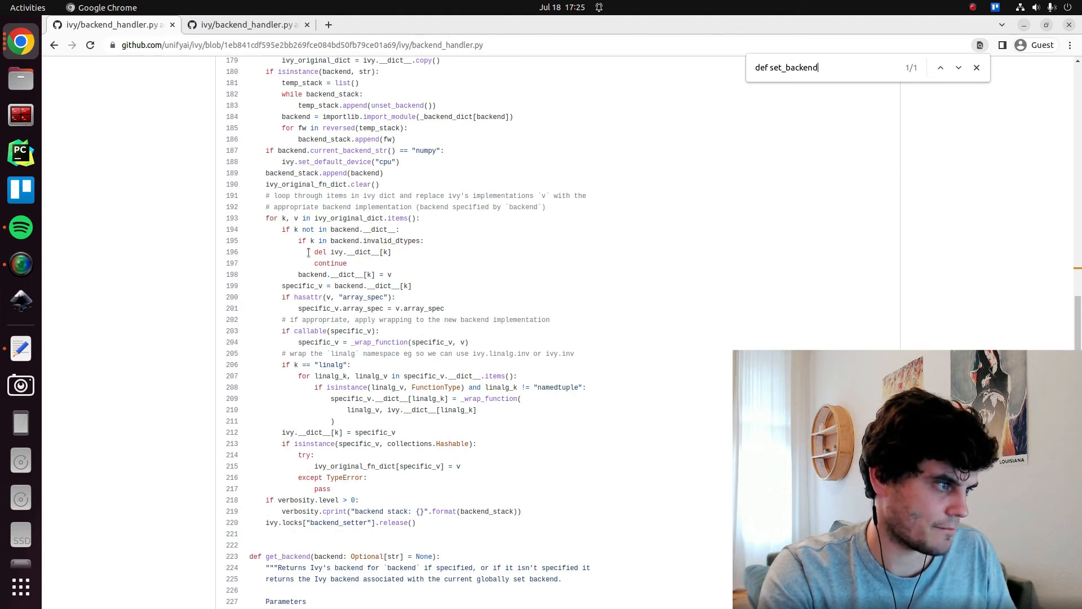
double_click(352, 252)
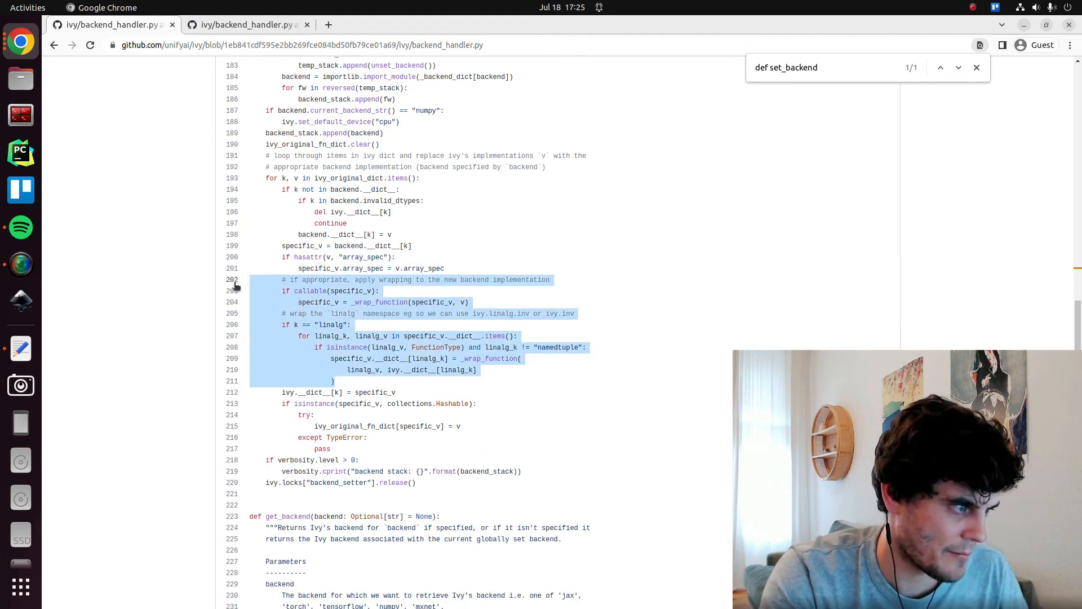
left_click(332, 393)
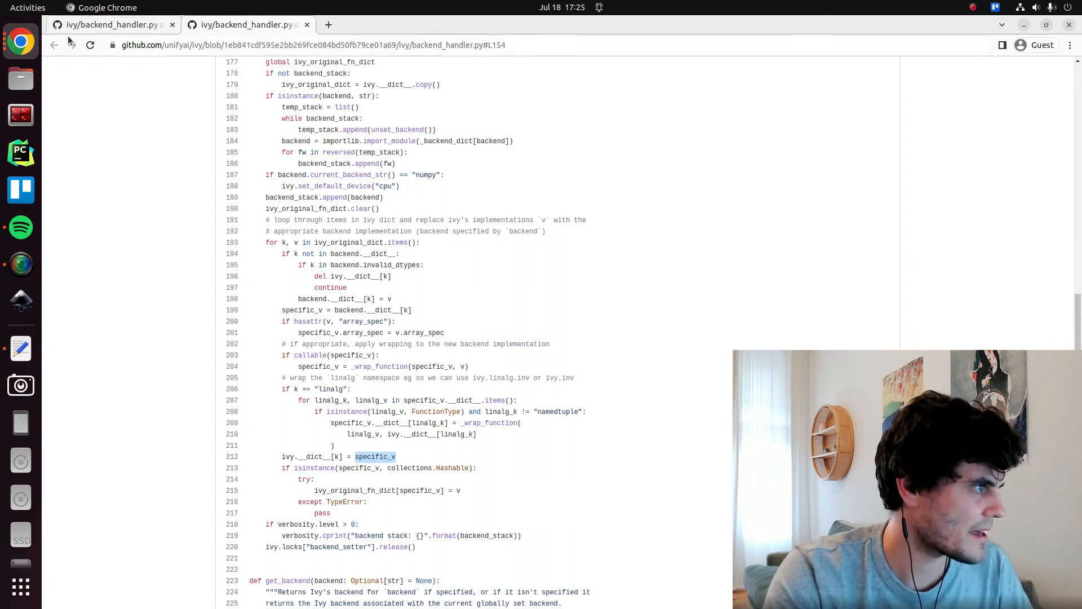
left_click(54, 45)
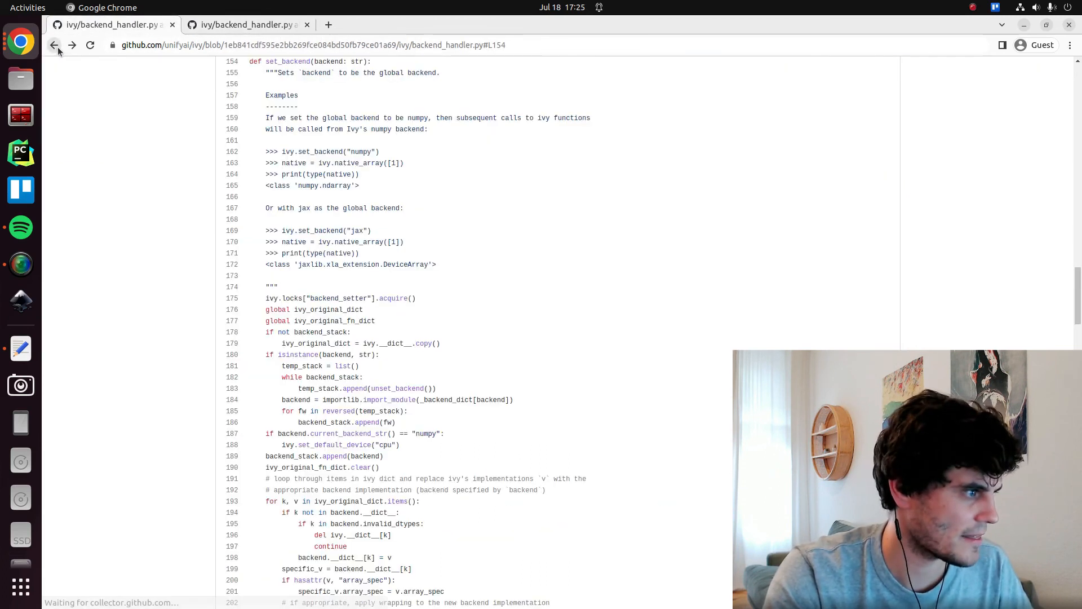